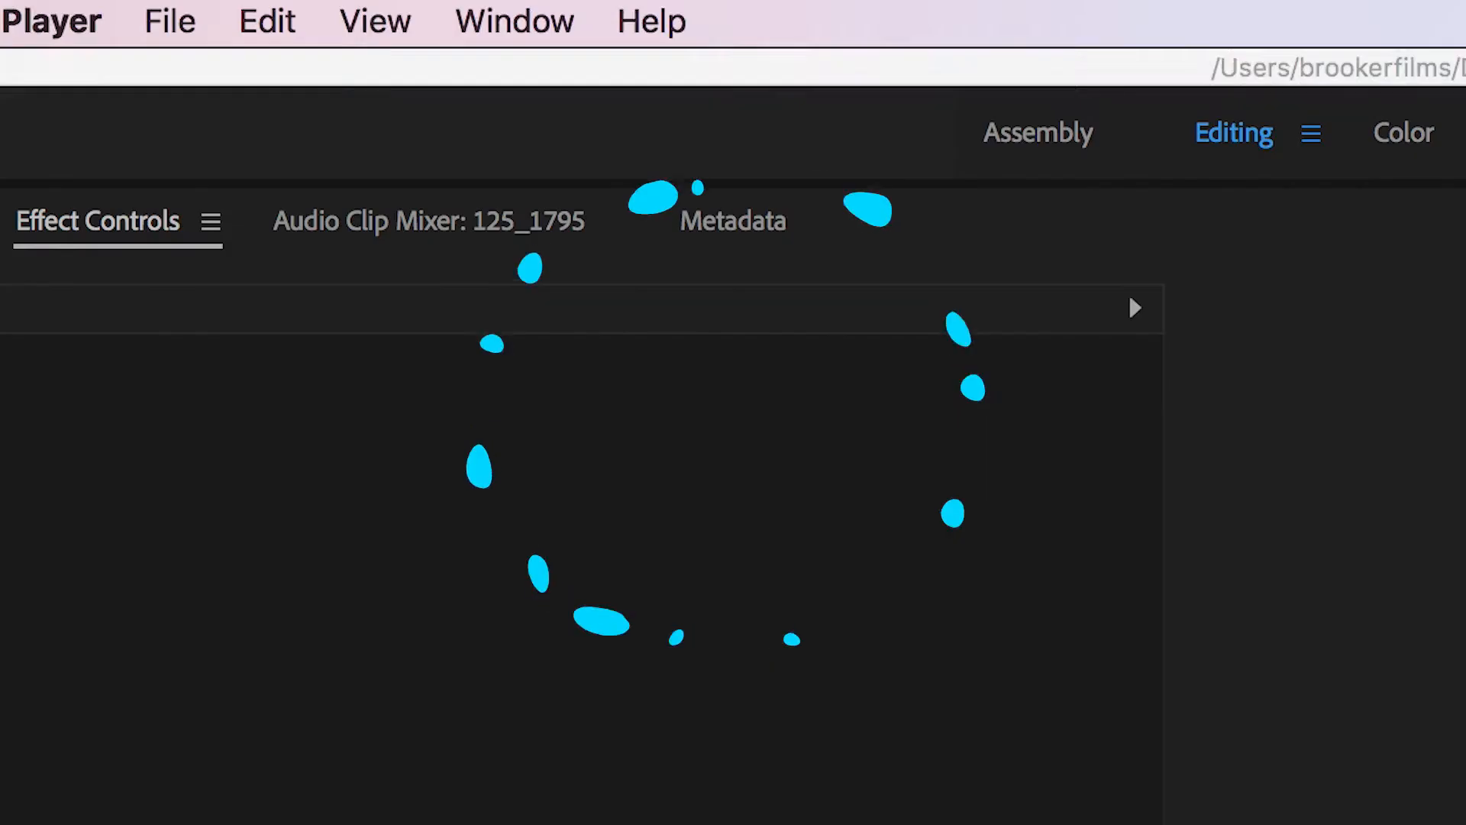
# Create a new legacy title, Title 02, keeping the 1920x1080 video settings
pyautogui.click(156, 21)
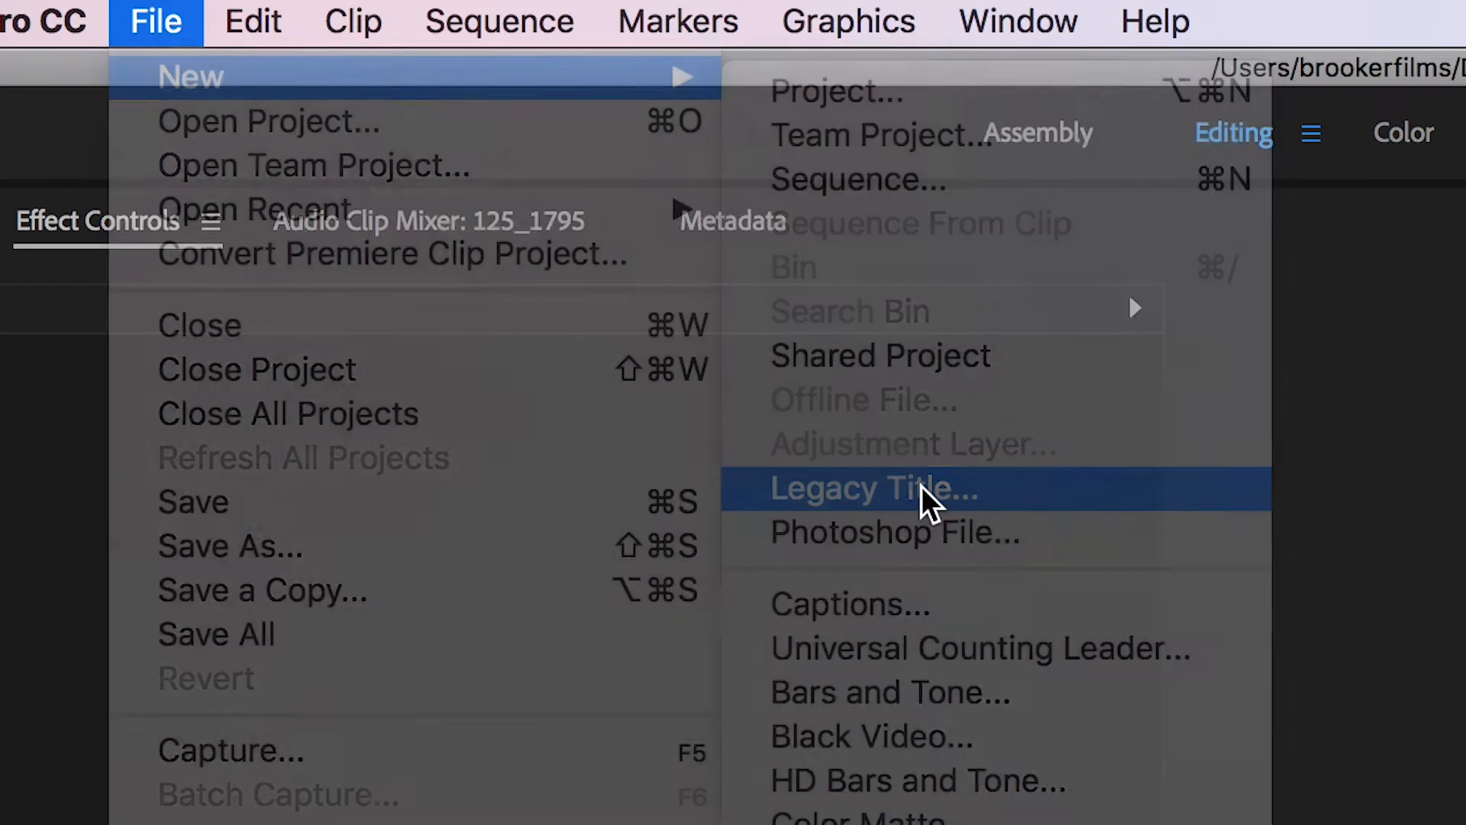
pyautogui.click(872, 488)
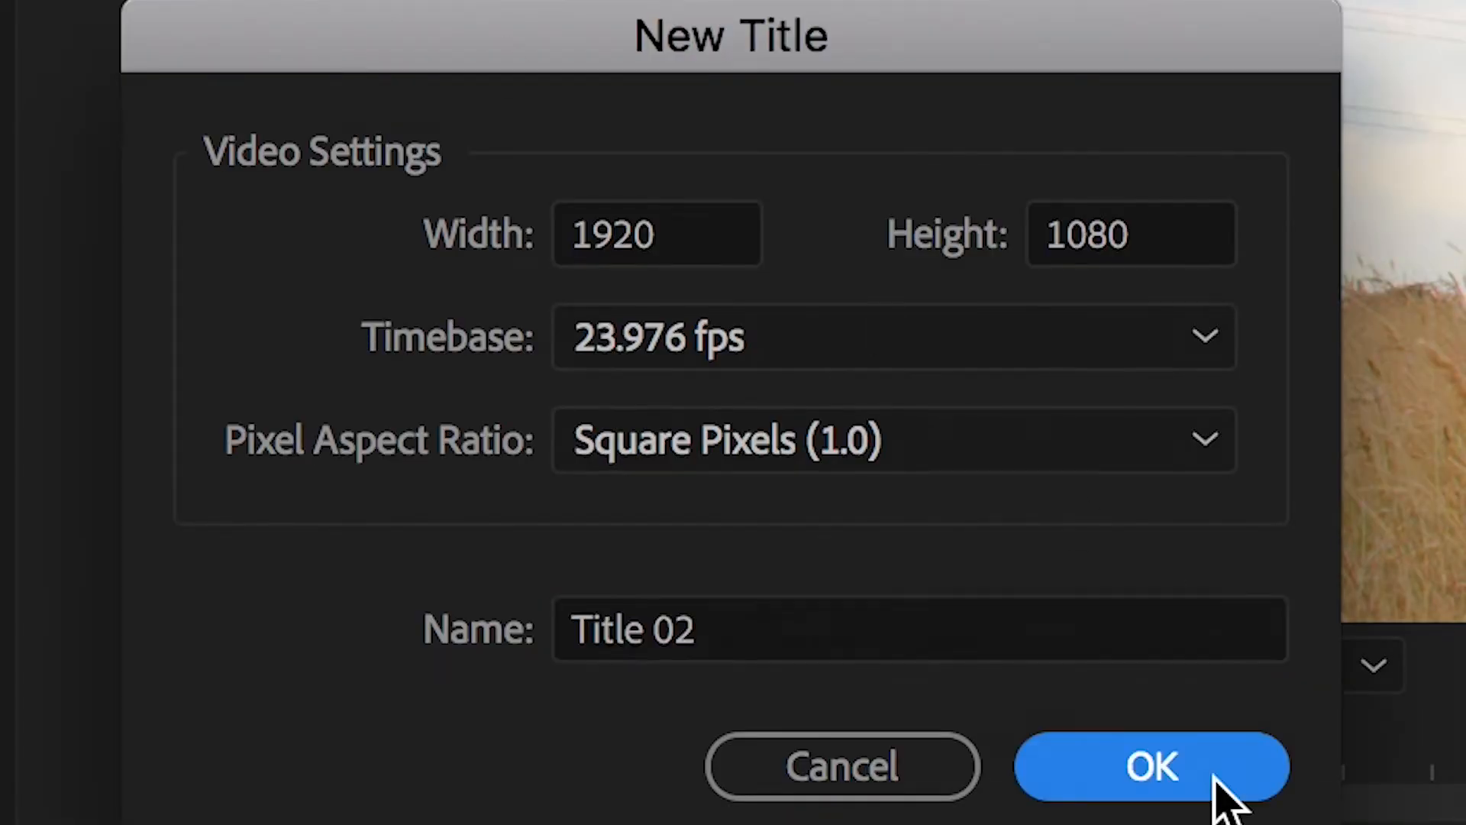
pyautogui.click(1151, 765)
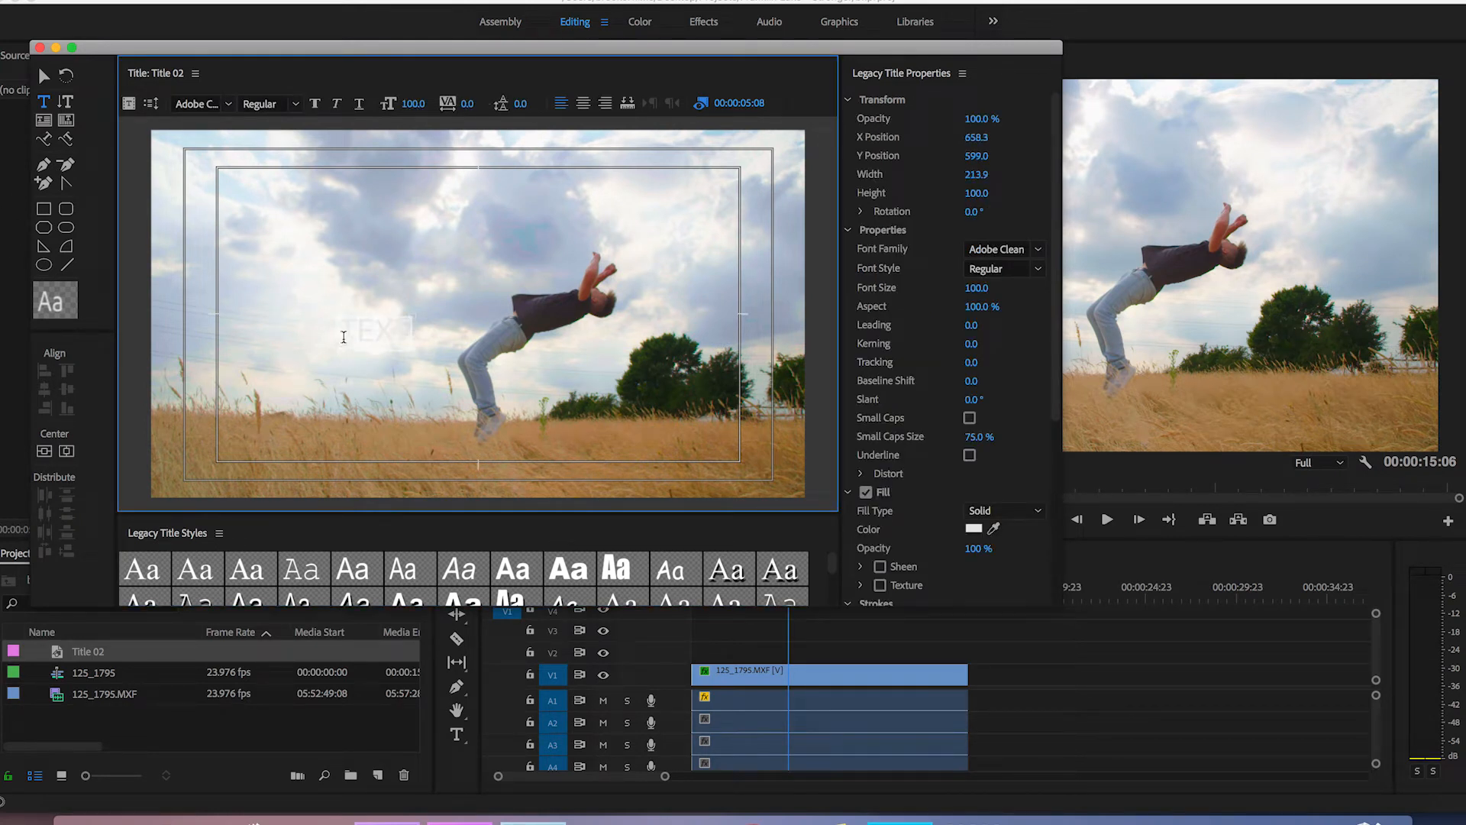
# Set TEXT in Avenir Black weight at size 874 and centre it in the frame
pyautogui.click(976, 528)
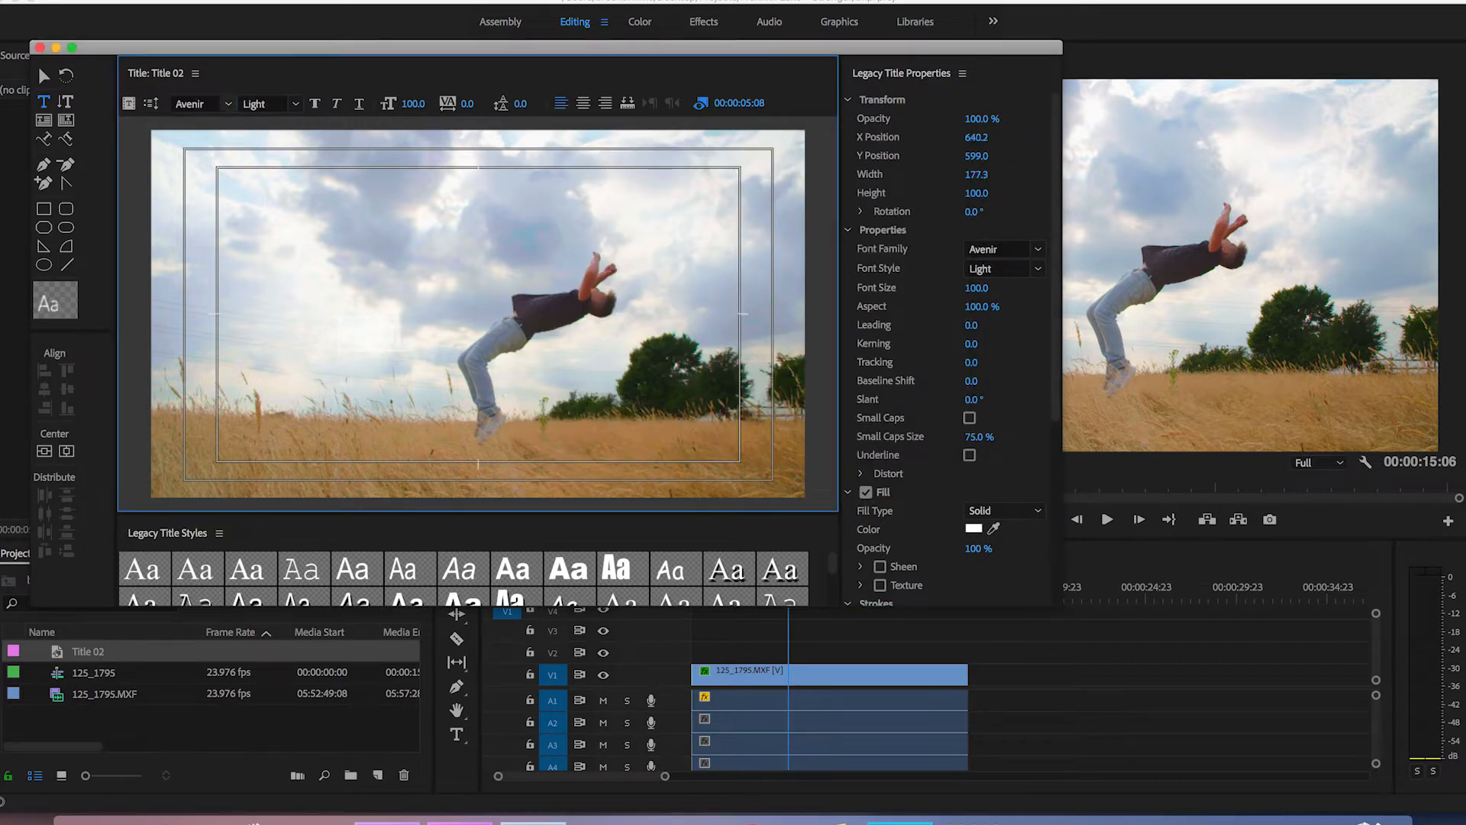
pyautogui.click(294, 103)
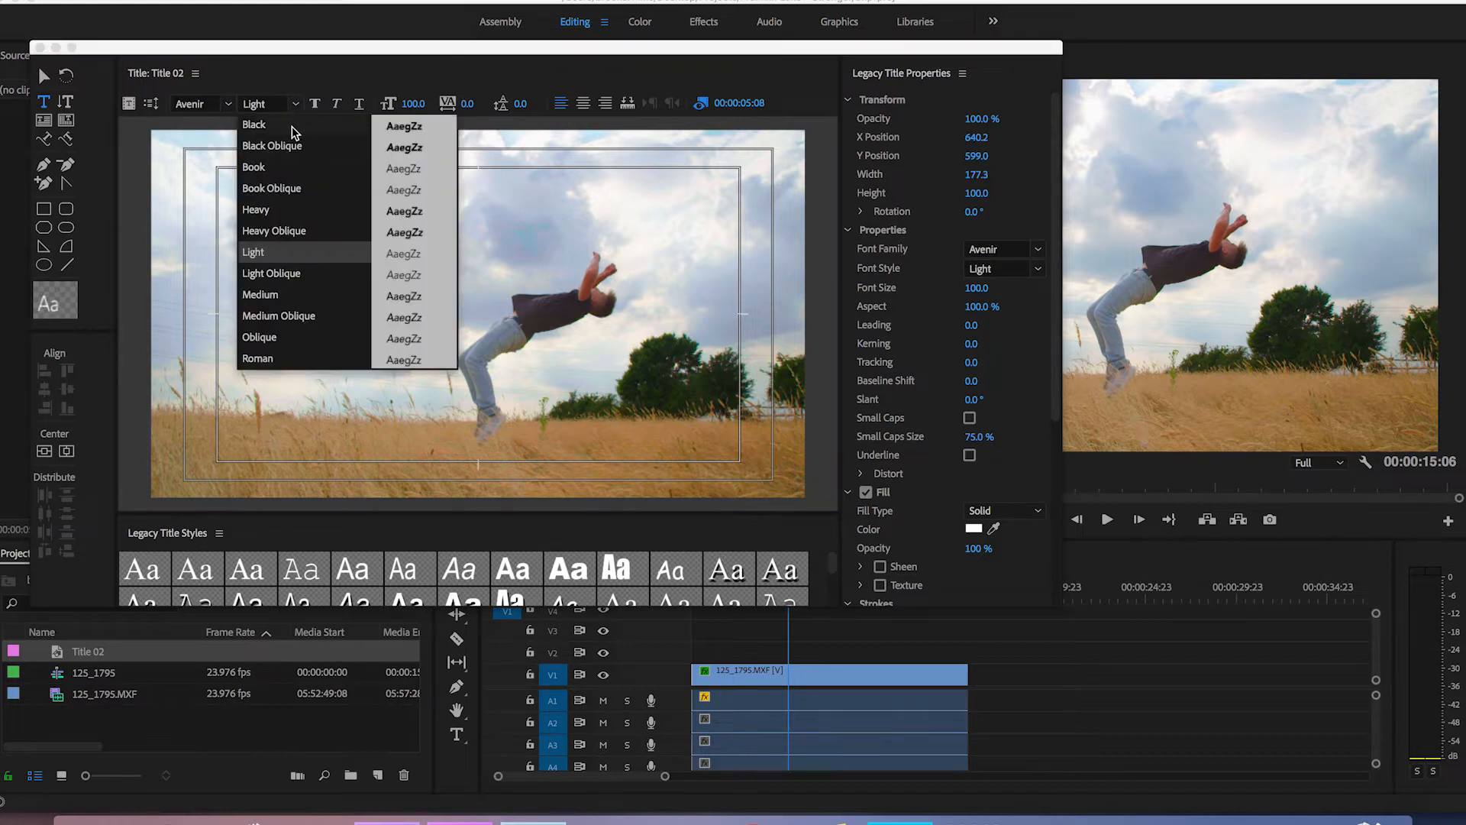
pyautogui.click(255, 124)
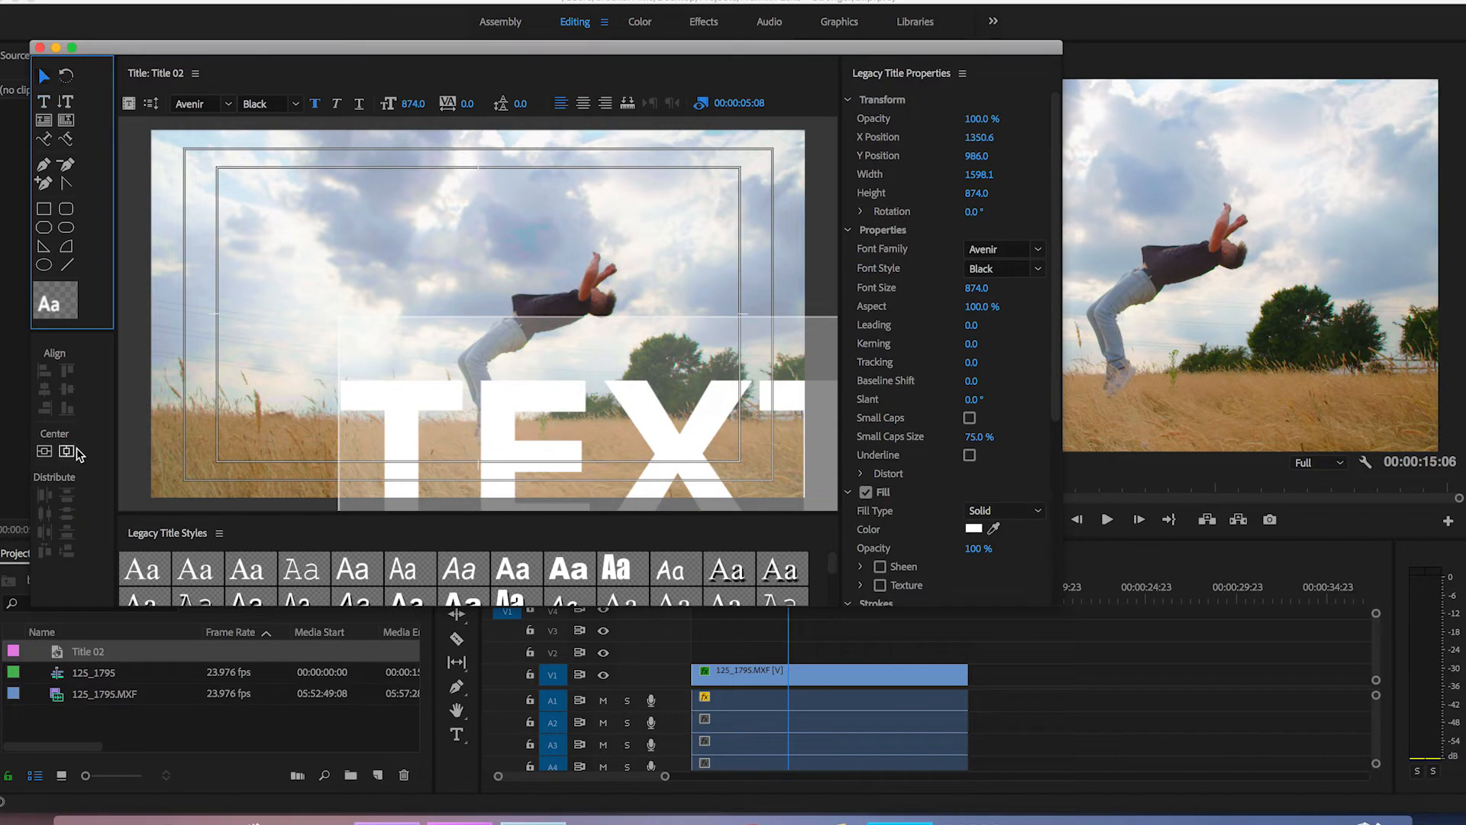
pyautogui.click(43, 452)
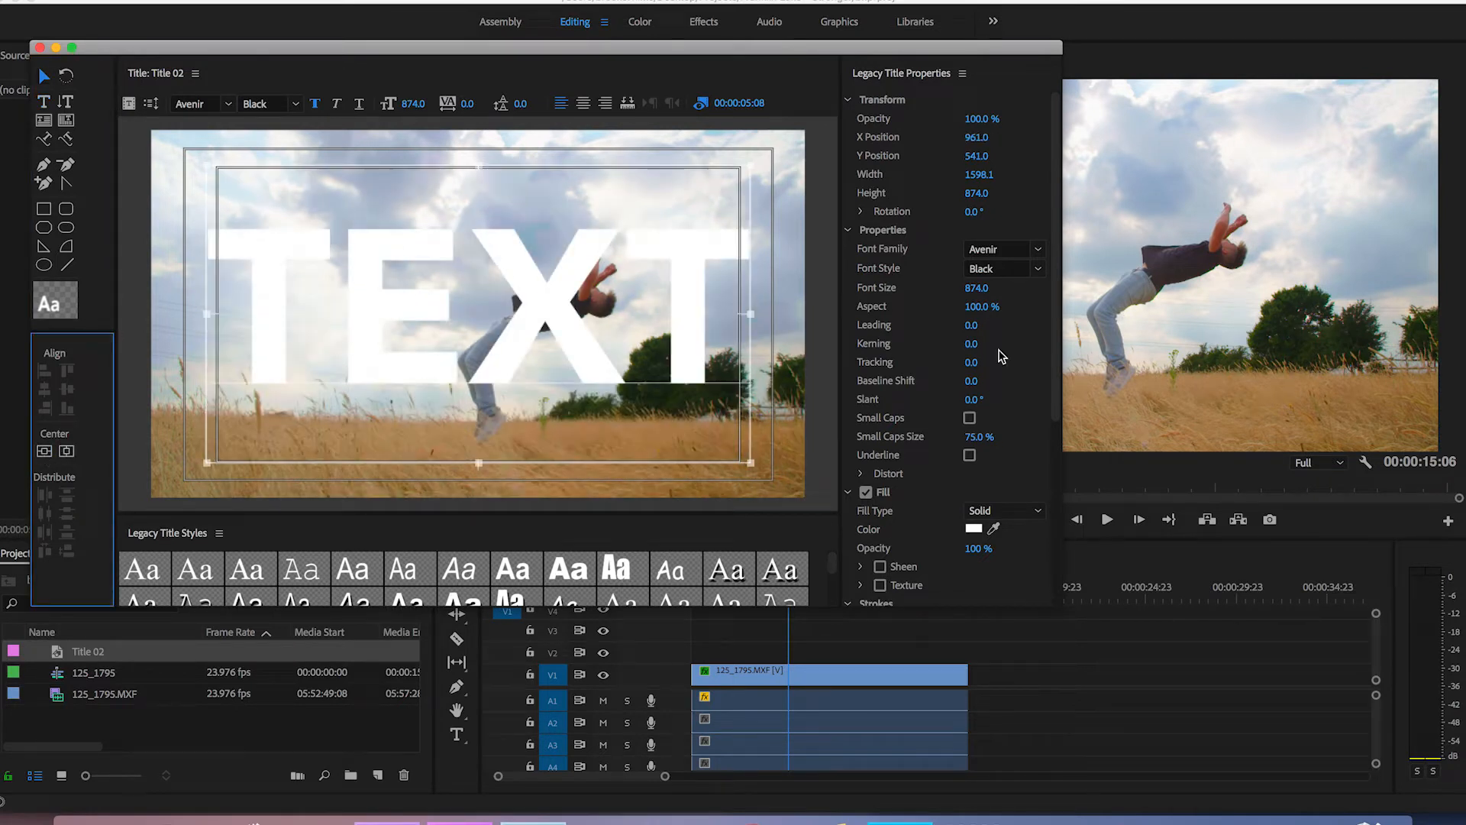
pyautogui.scroll(-3)
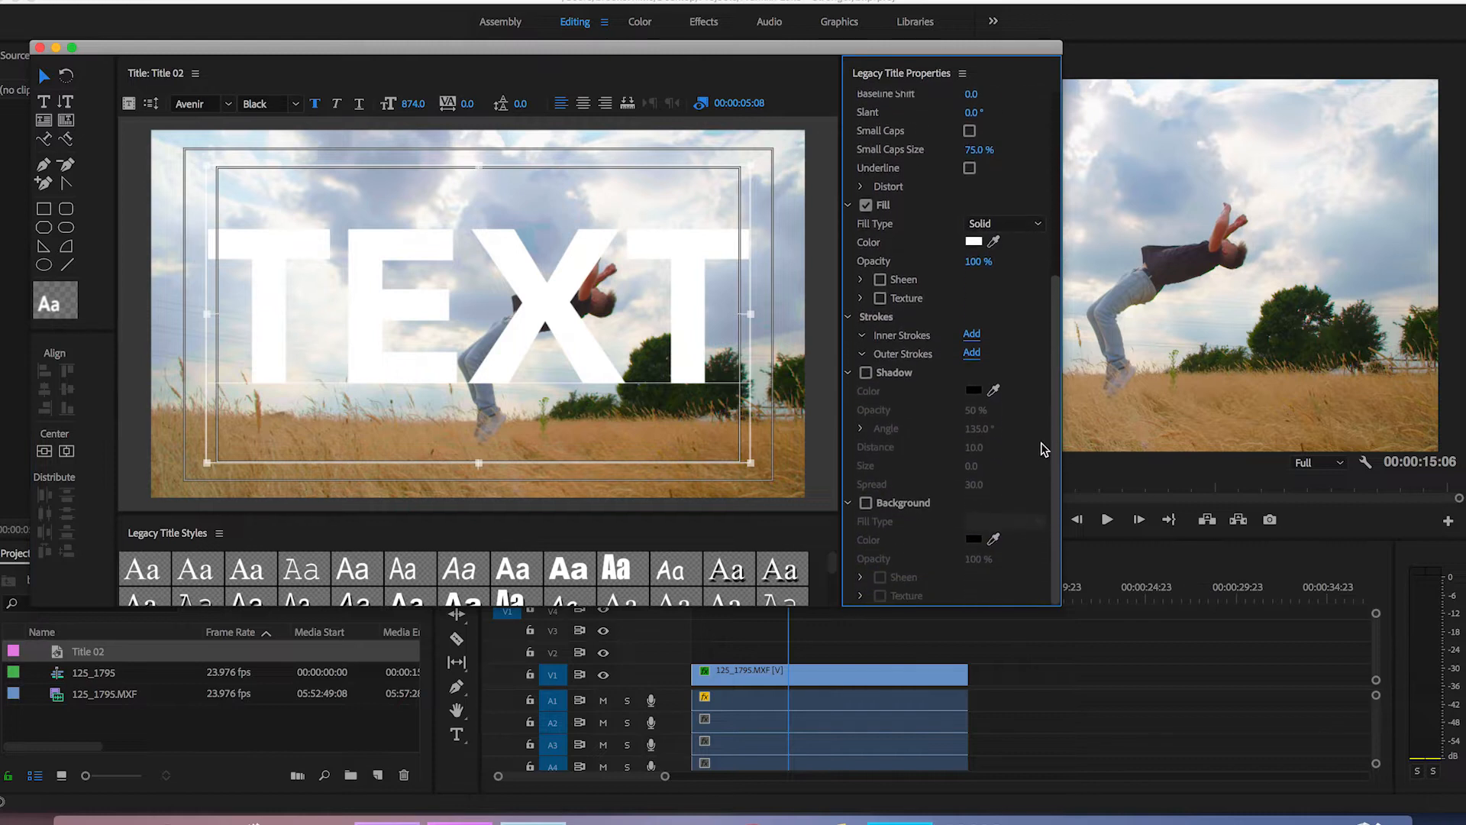
# Give Title 02 a solid black background behind the white TEXT
pyautogui.click(864, 503)
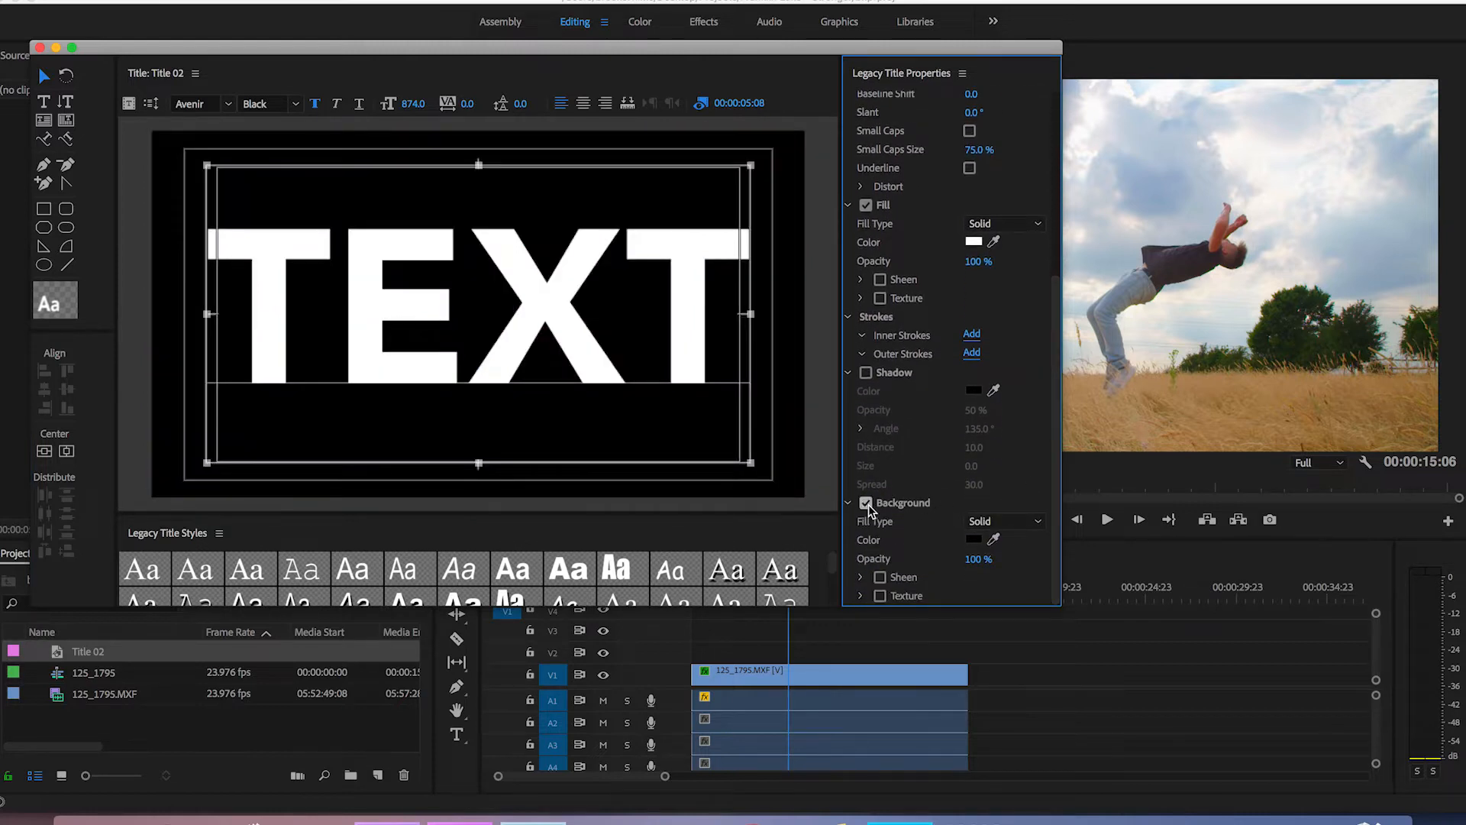
pyautogui.moveTo(785, 377)
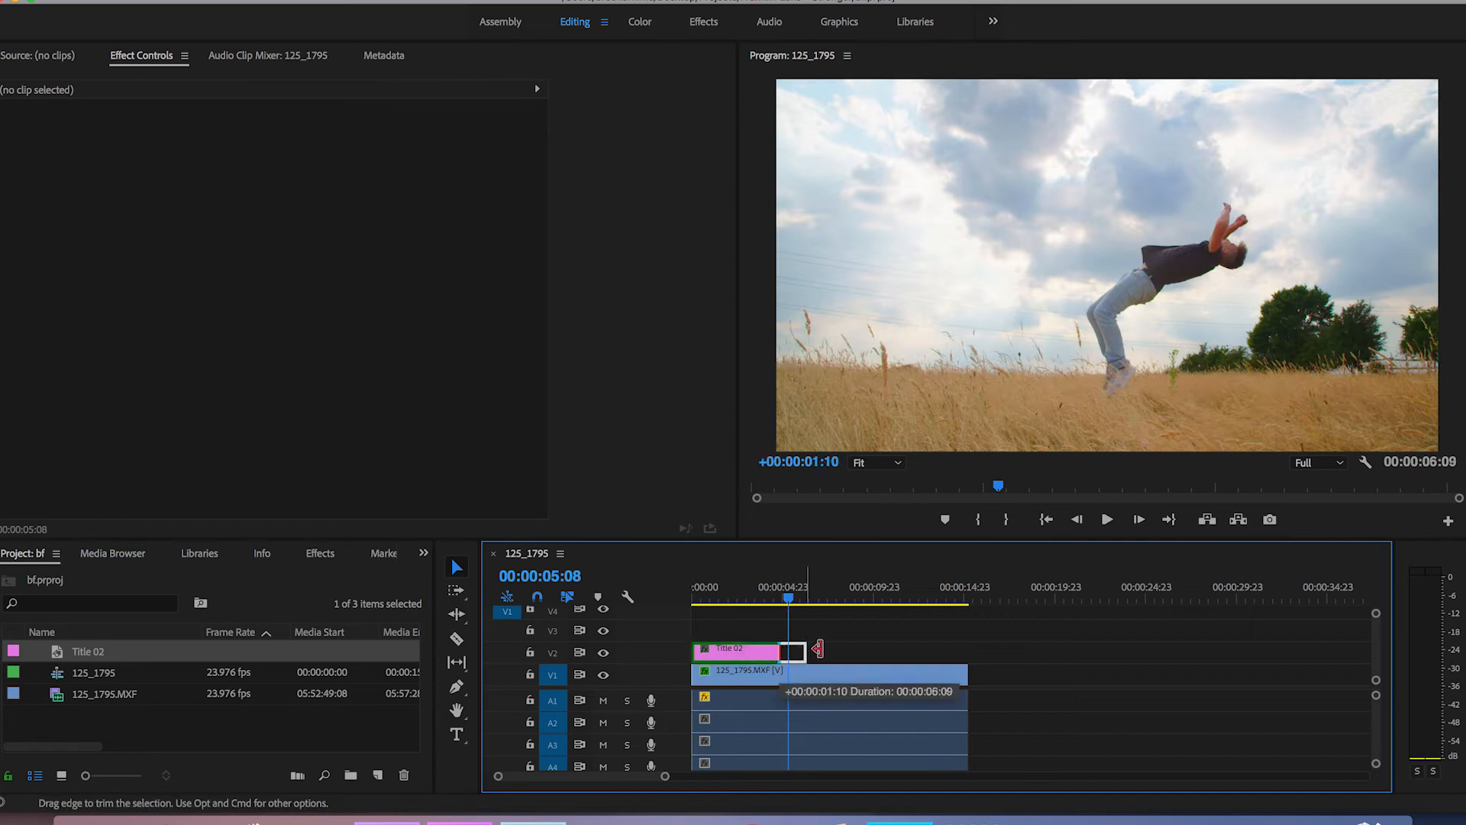
# Set the Title 02 clip's opacity blend mode to Multiply so footage shows through the letters
pyautogui.click(739, 649)
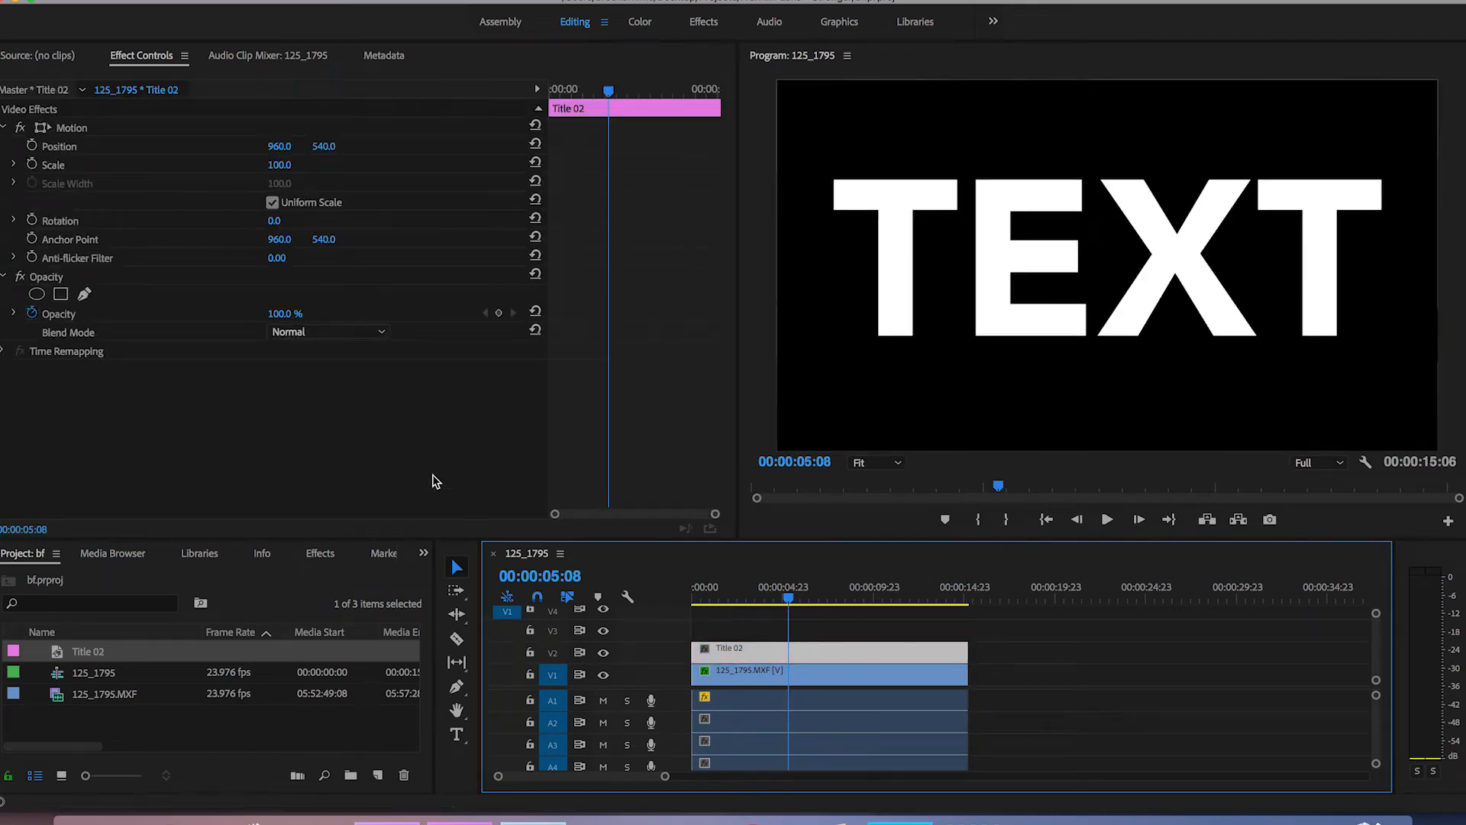
pyautogui.click(327, 332)
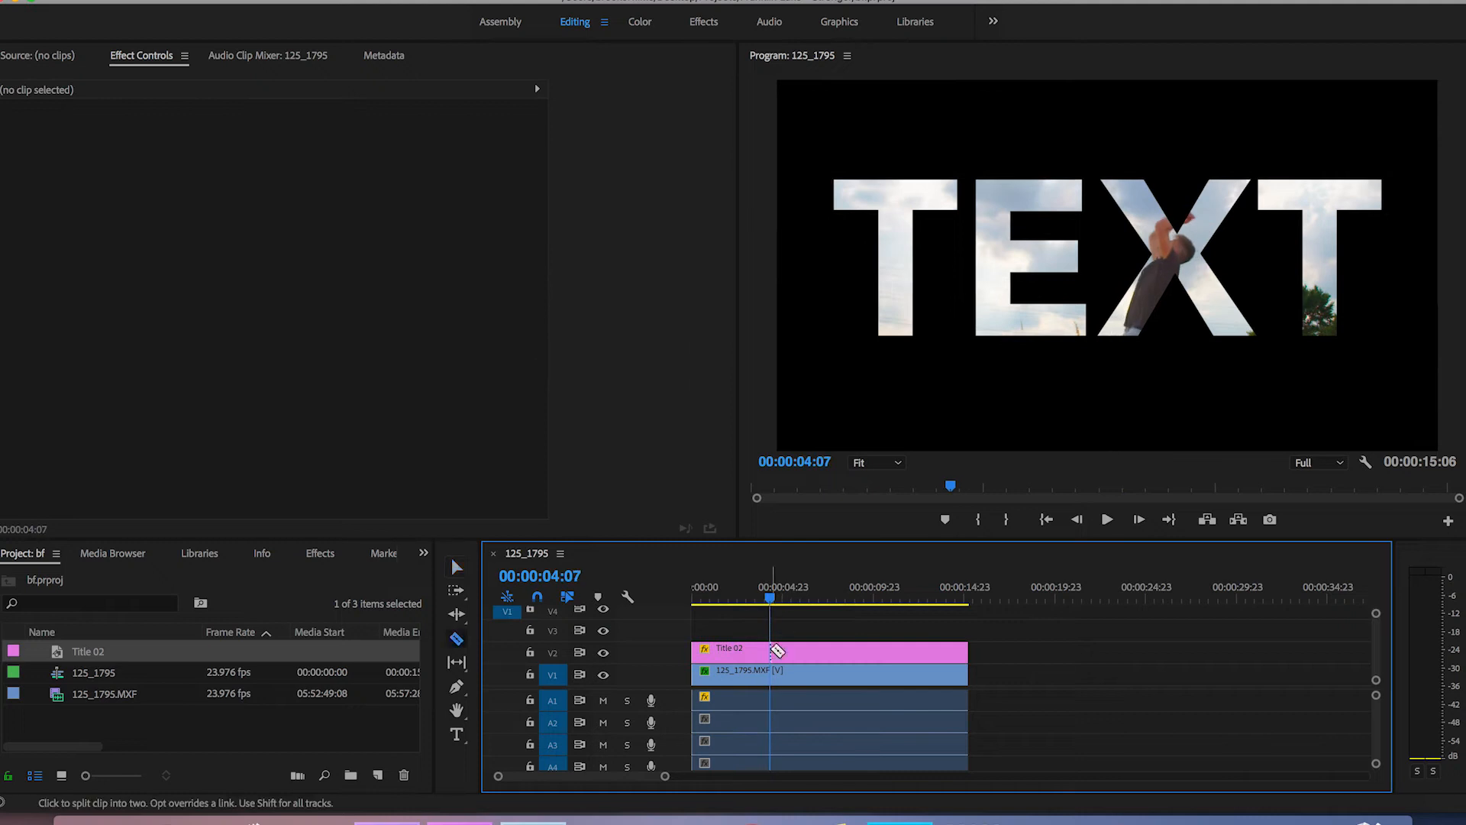
# Replace Title 02's TEXT with HOW and start creating the next title
pyautogui.doubleClick(739, 649)
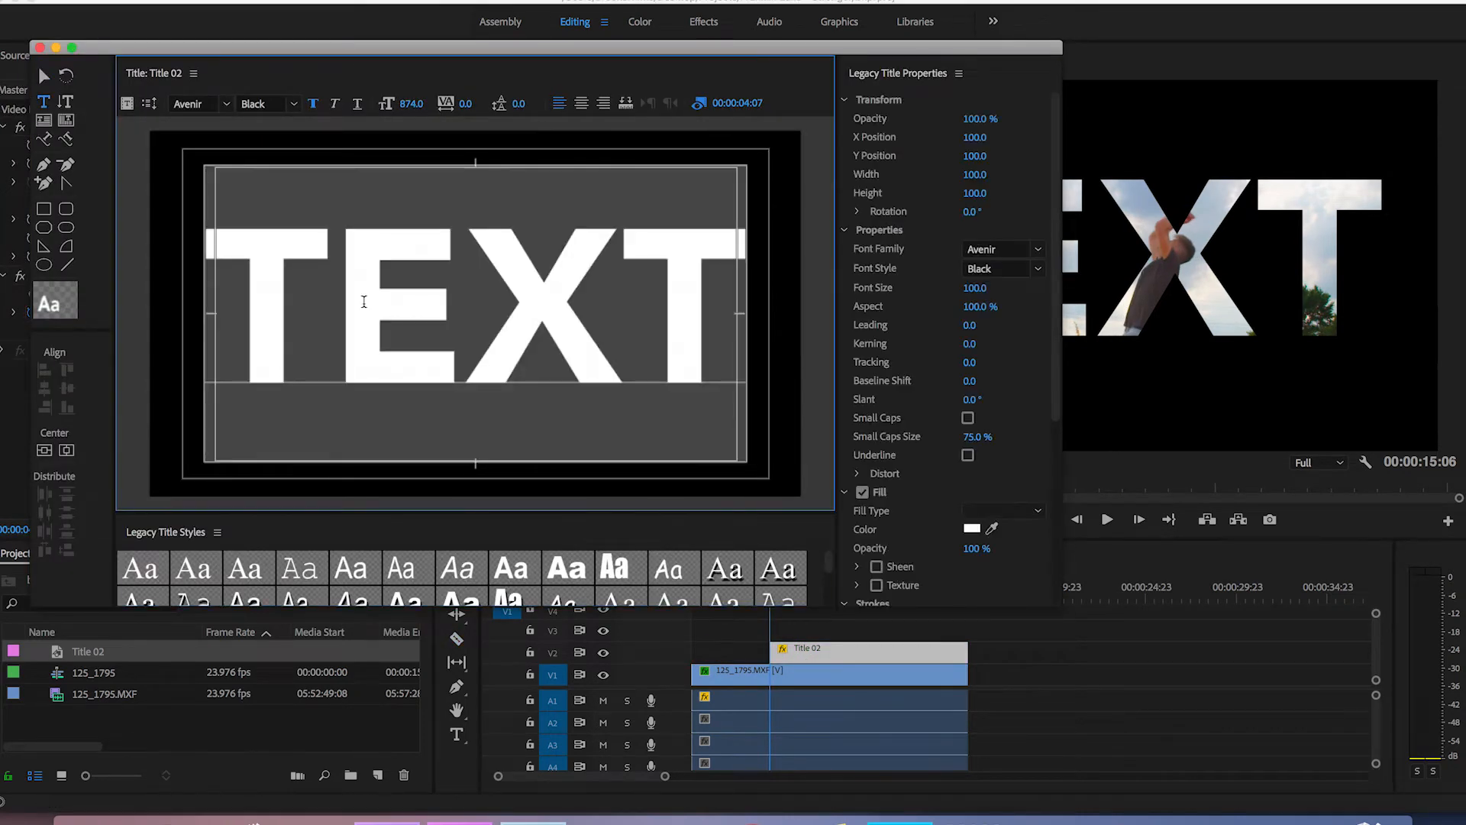
pyautogui.write('how')
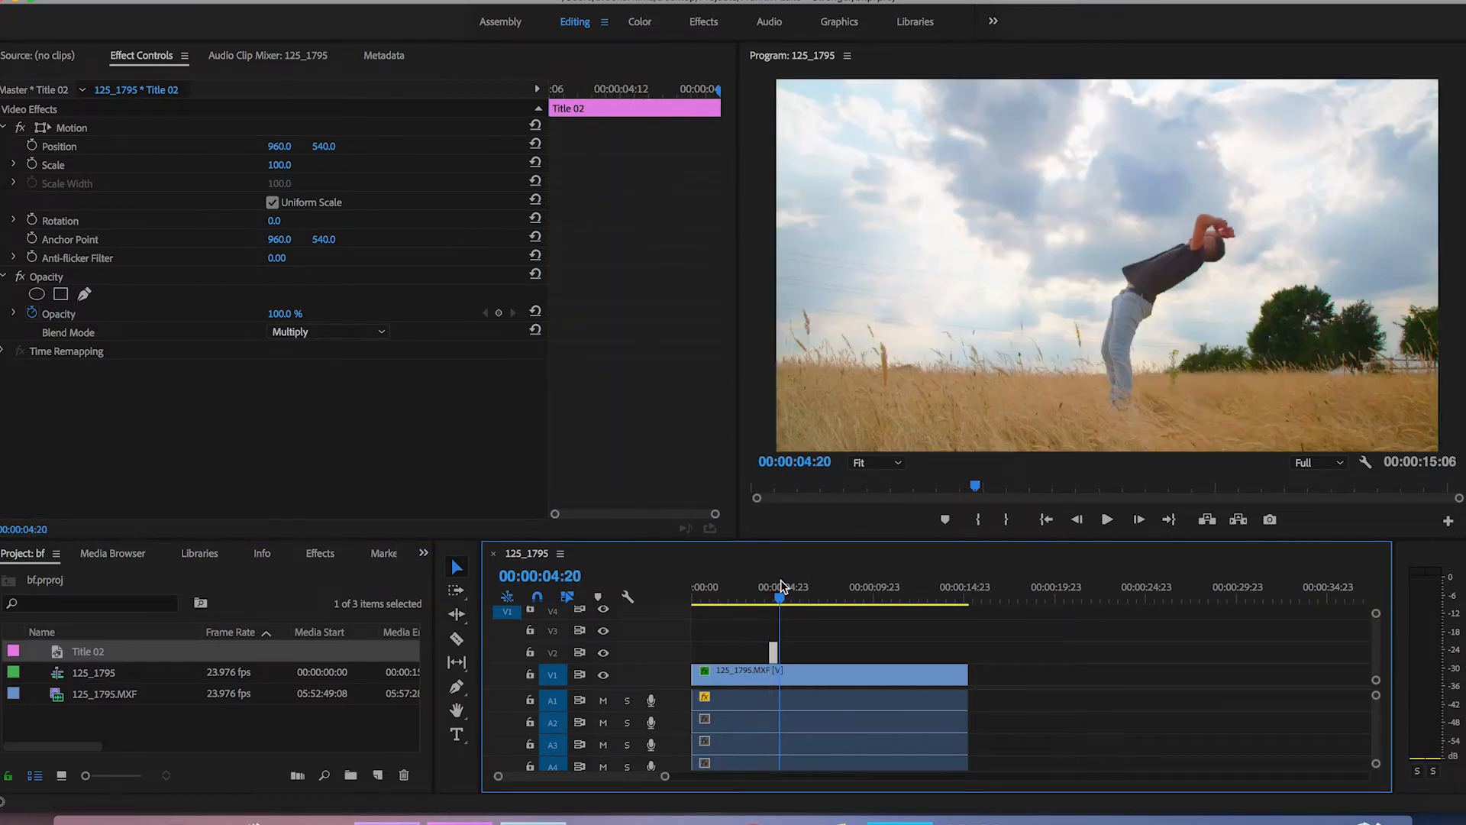
pyautogui.click(169, 25)
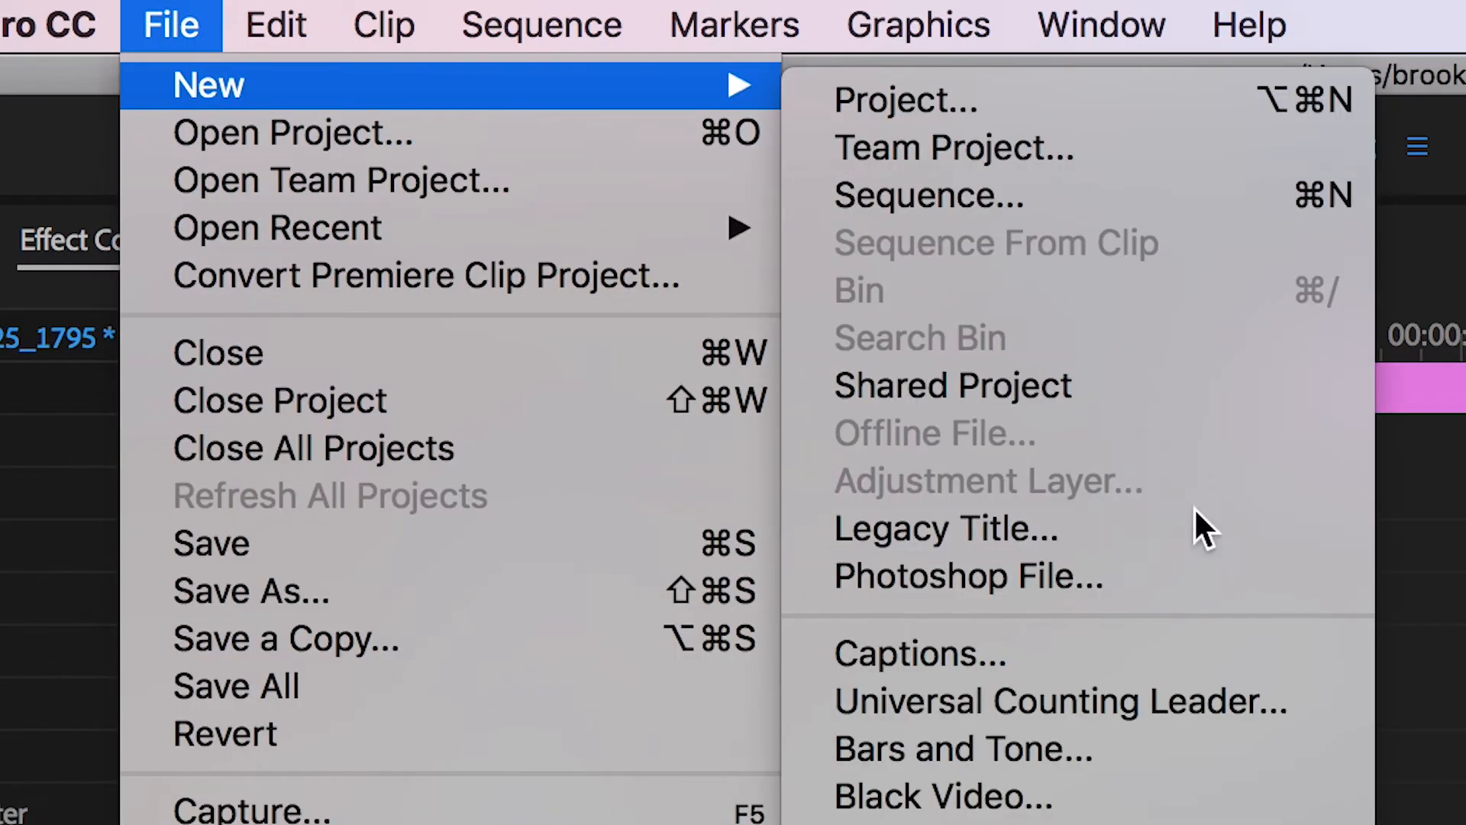
# Create Title 03 reading ARE and place it right after Title 02 on V2
pyautogui.click(944, 527)
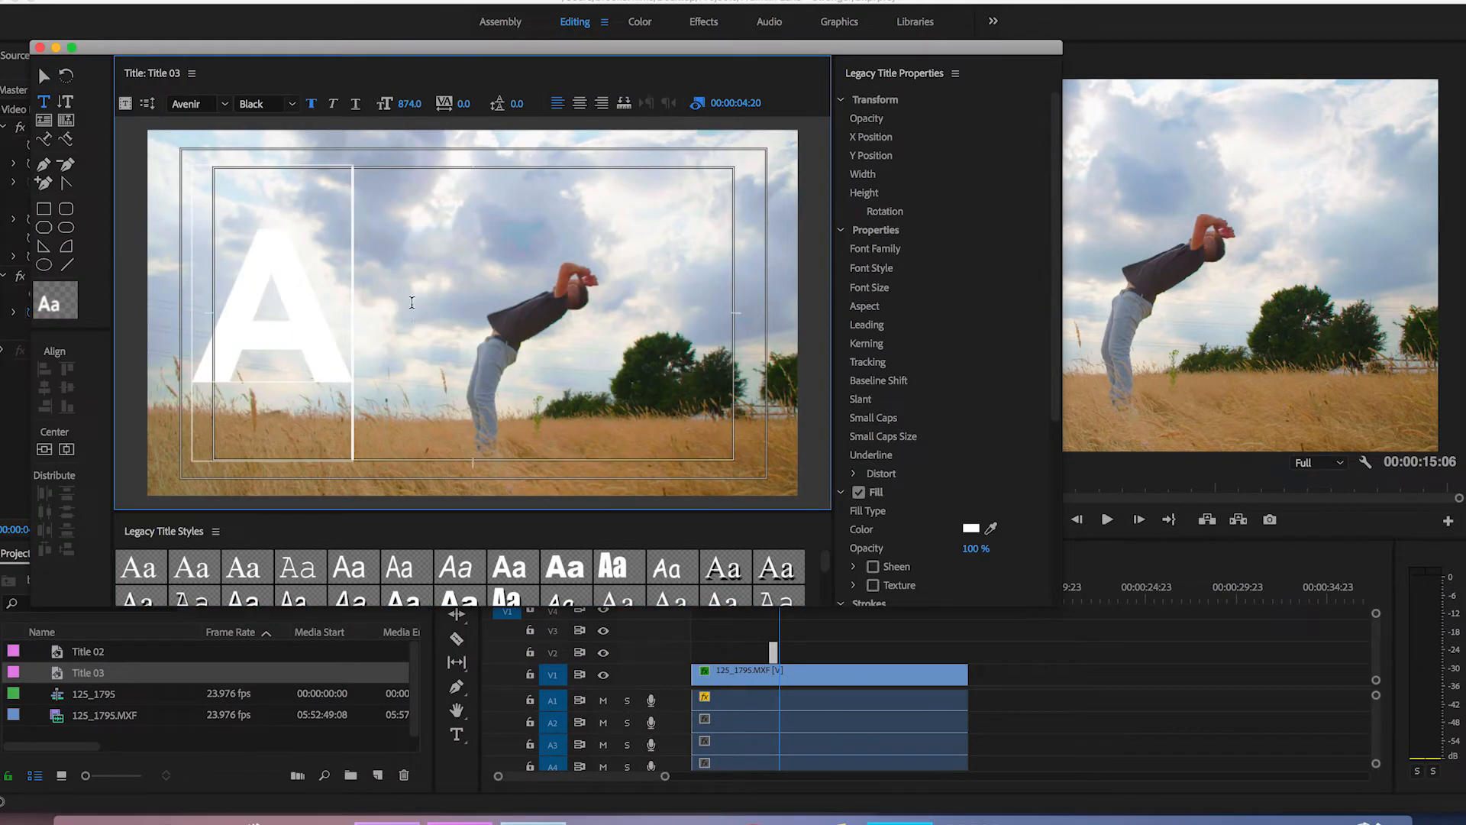
pyautogui.click(43, 449)
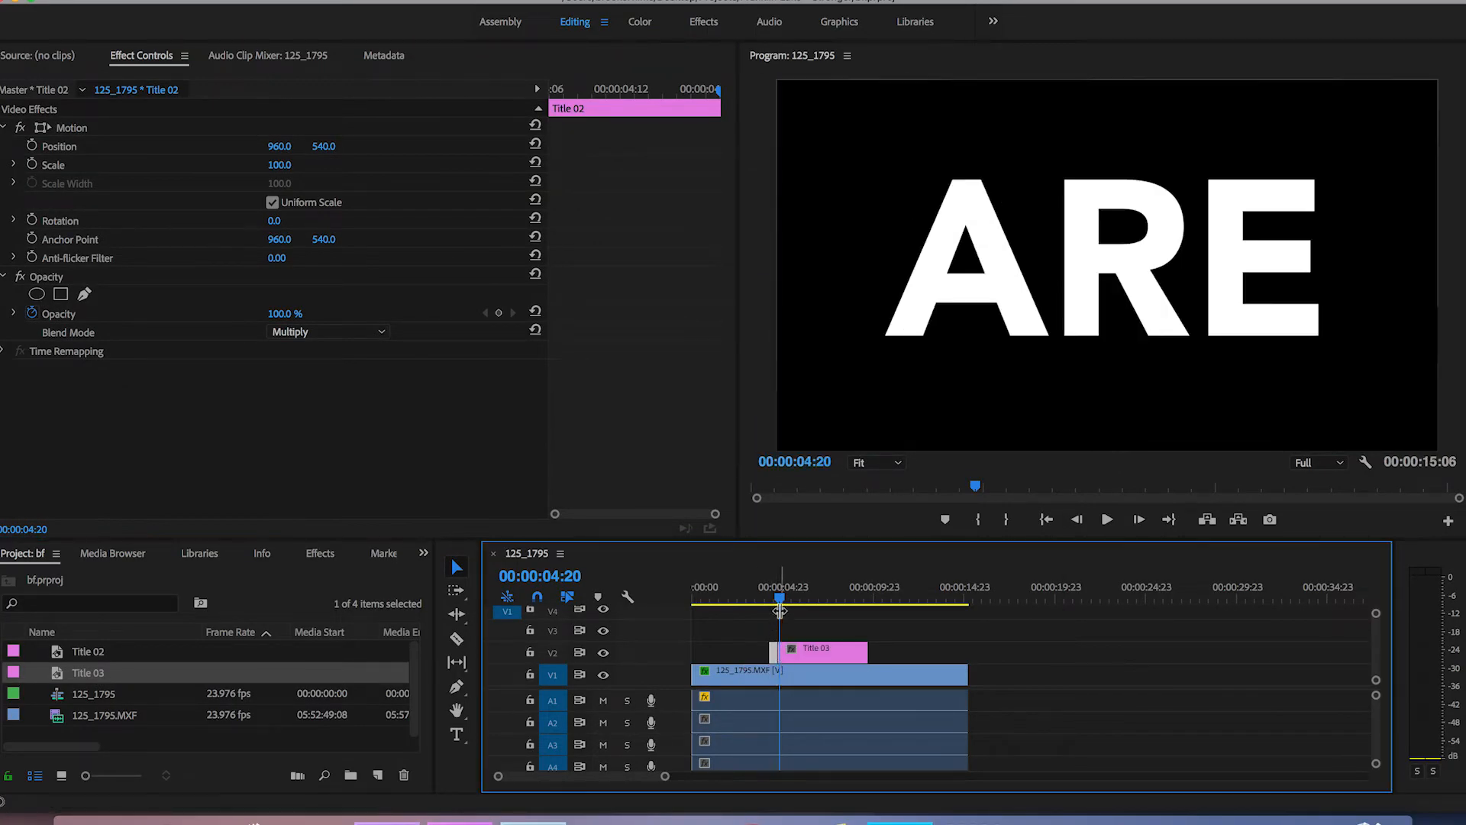
pyautogui.moveTo(779, 597); pyautogui.dragTo(788, 597)
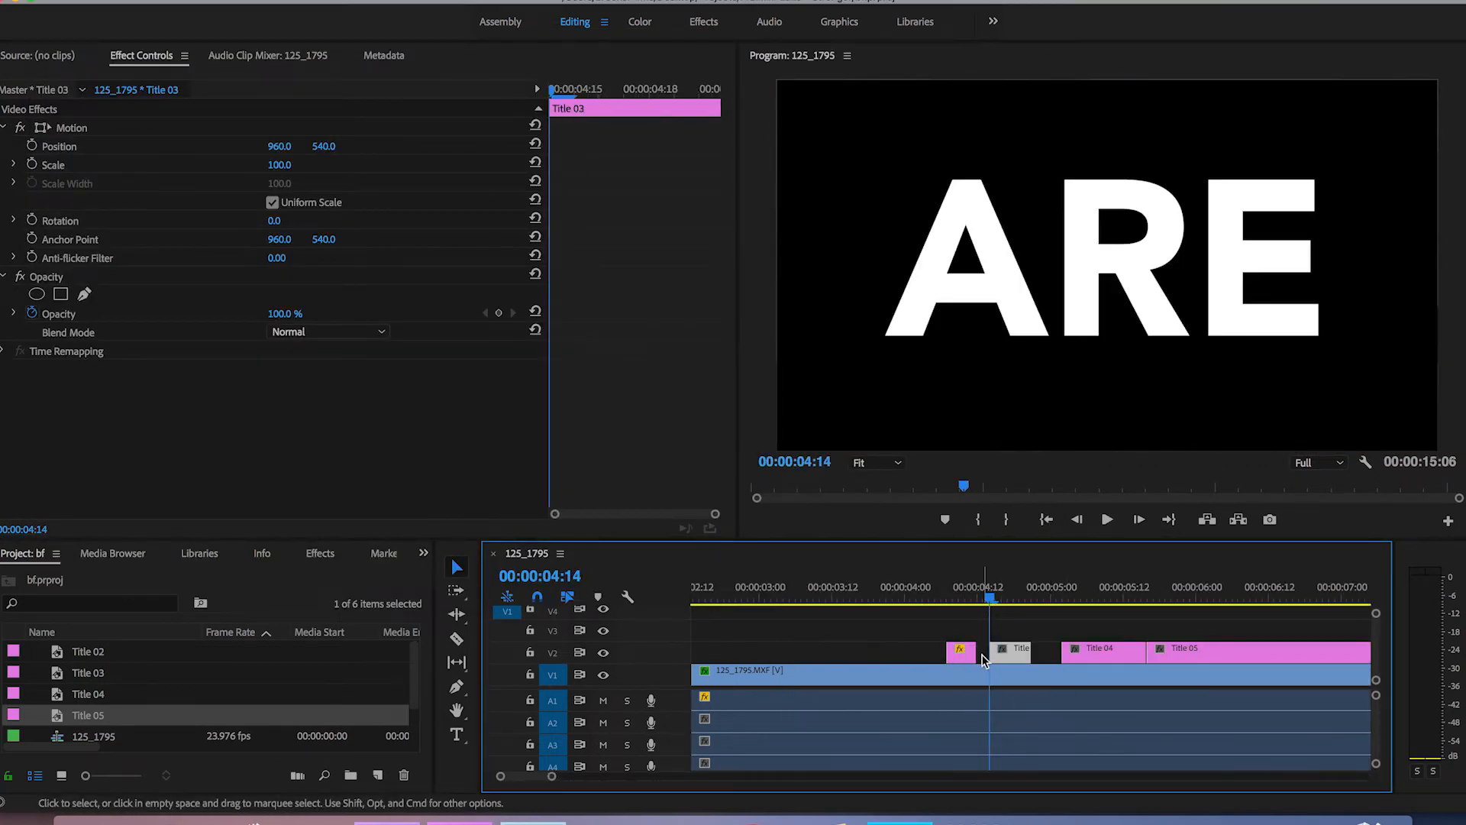
# Butt the title clips together and set the remaining titles, including ?, to Multiply
pyautogui.moveTo(1034, 652); pyautogui.dragTo(1024, 652)
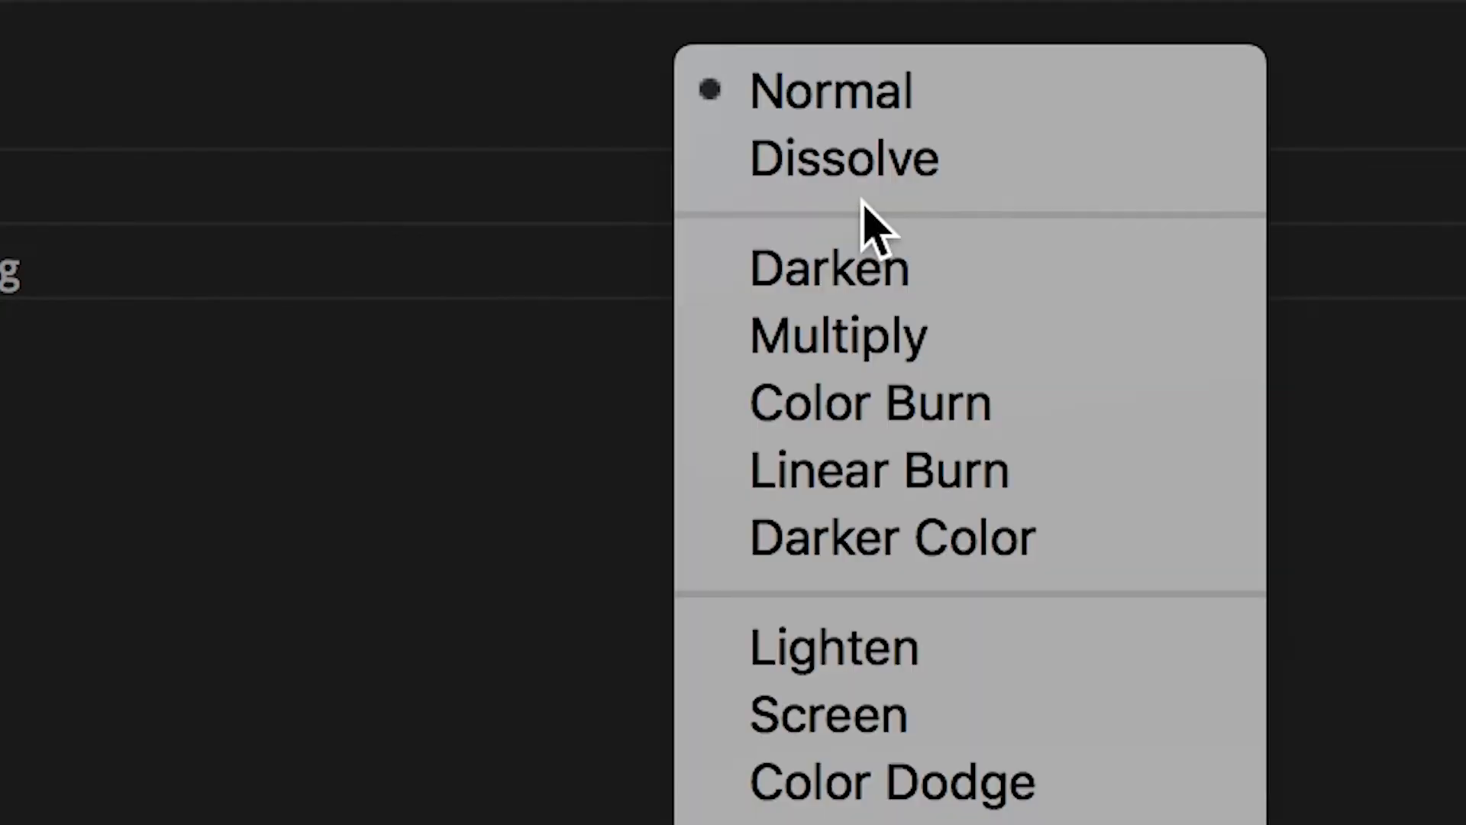
pyautogui.click(837, 334)
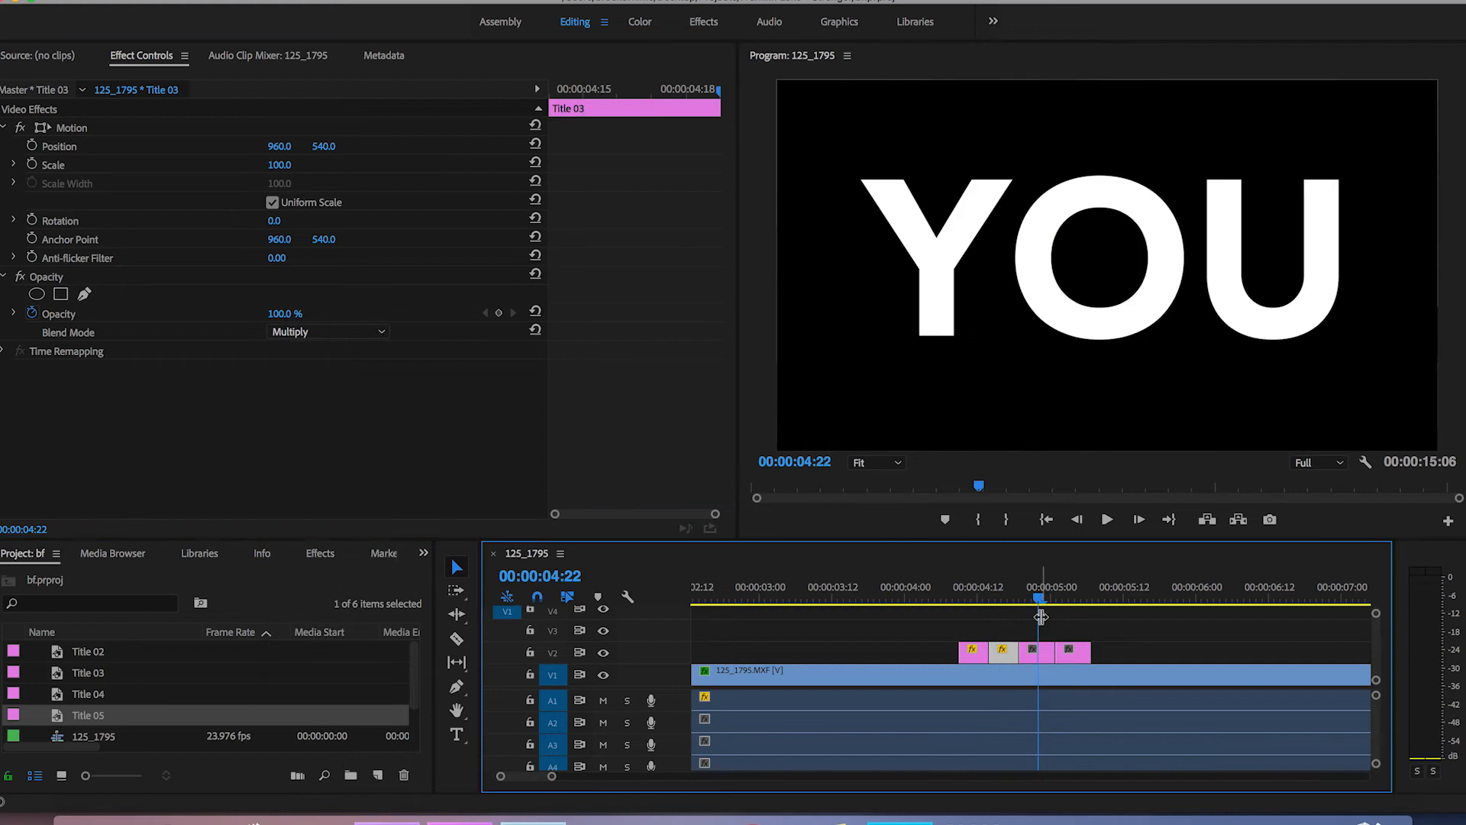
pyautogui.click(327, 331)
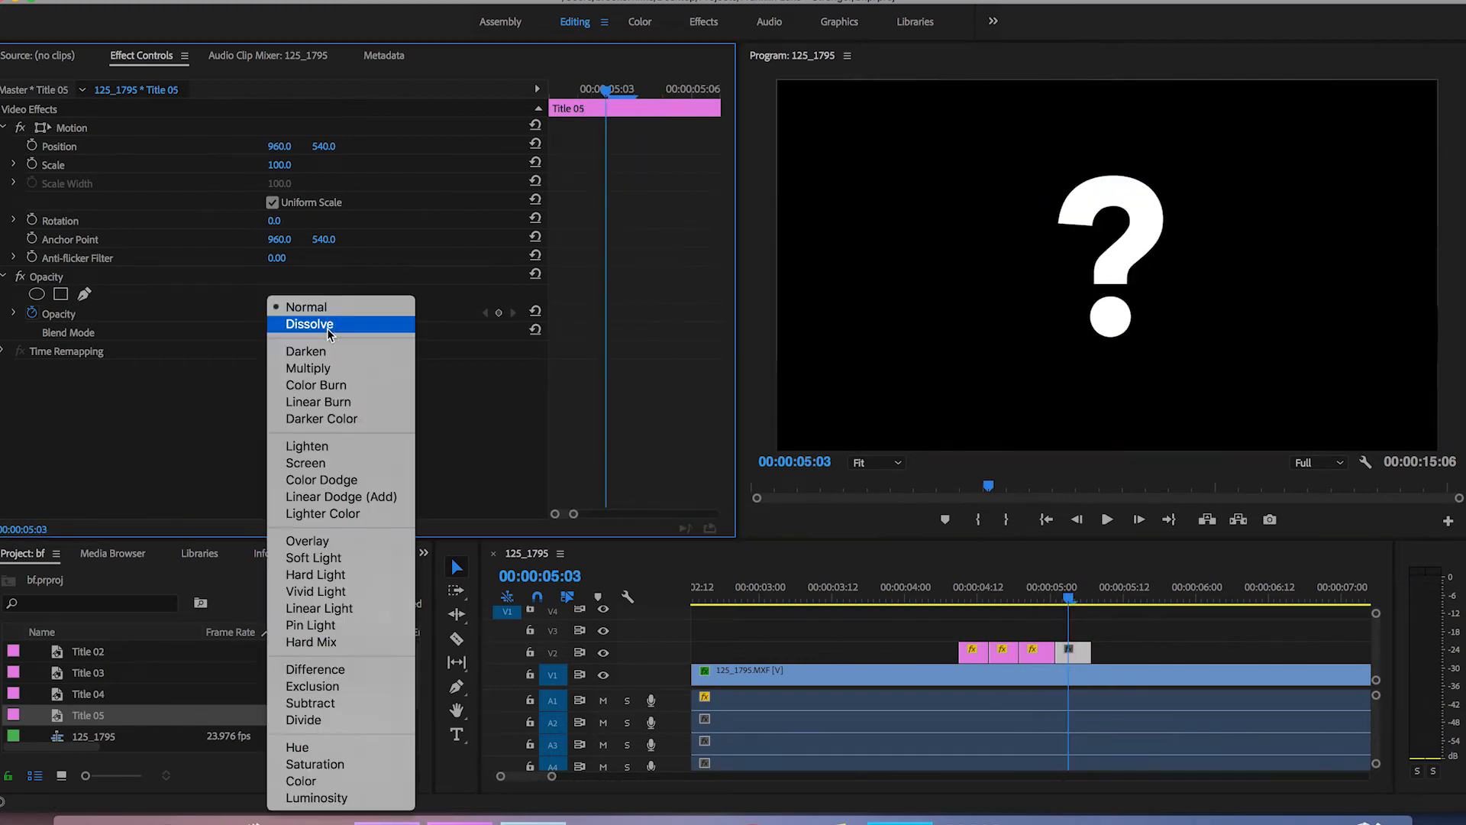
pyautogui.click(309, 368)
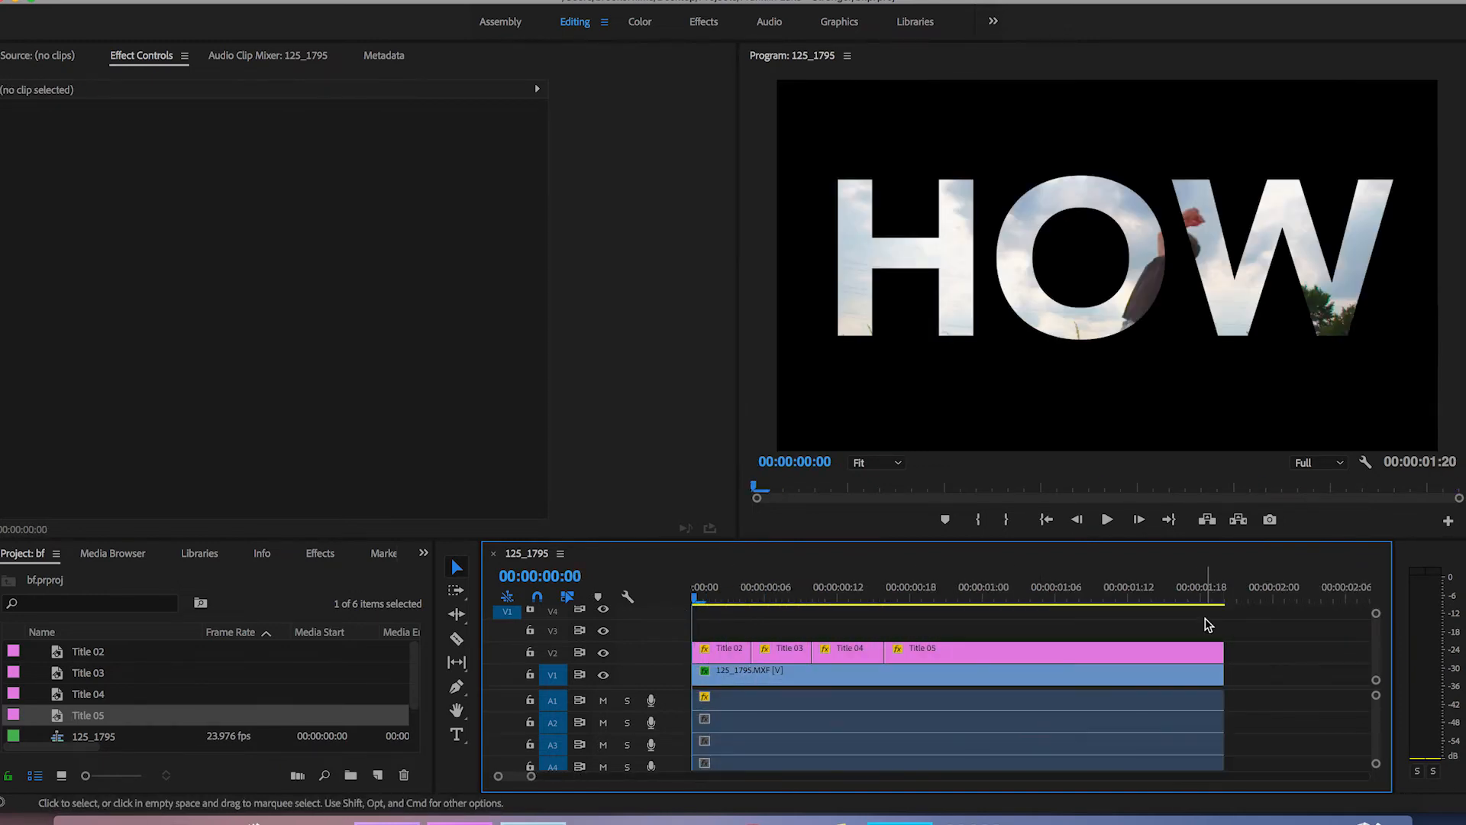
# Razor-cut the V1 footage at each title boundary and show the Effects panel
pyautogui.click(1105, 519)
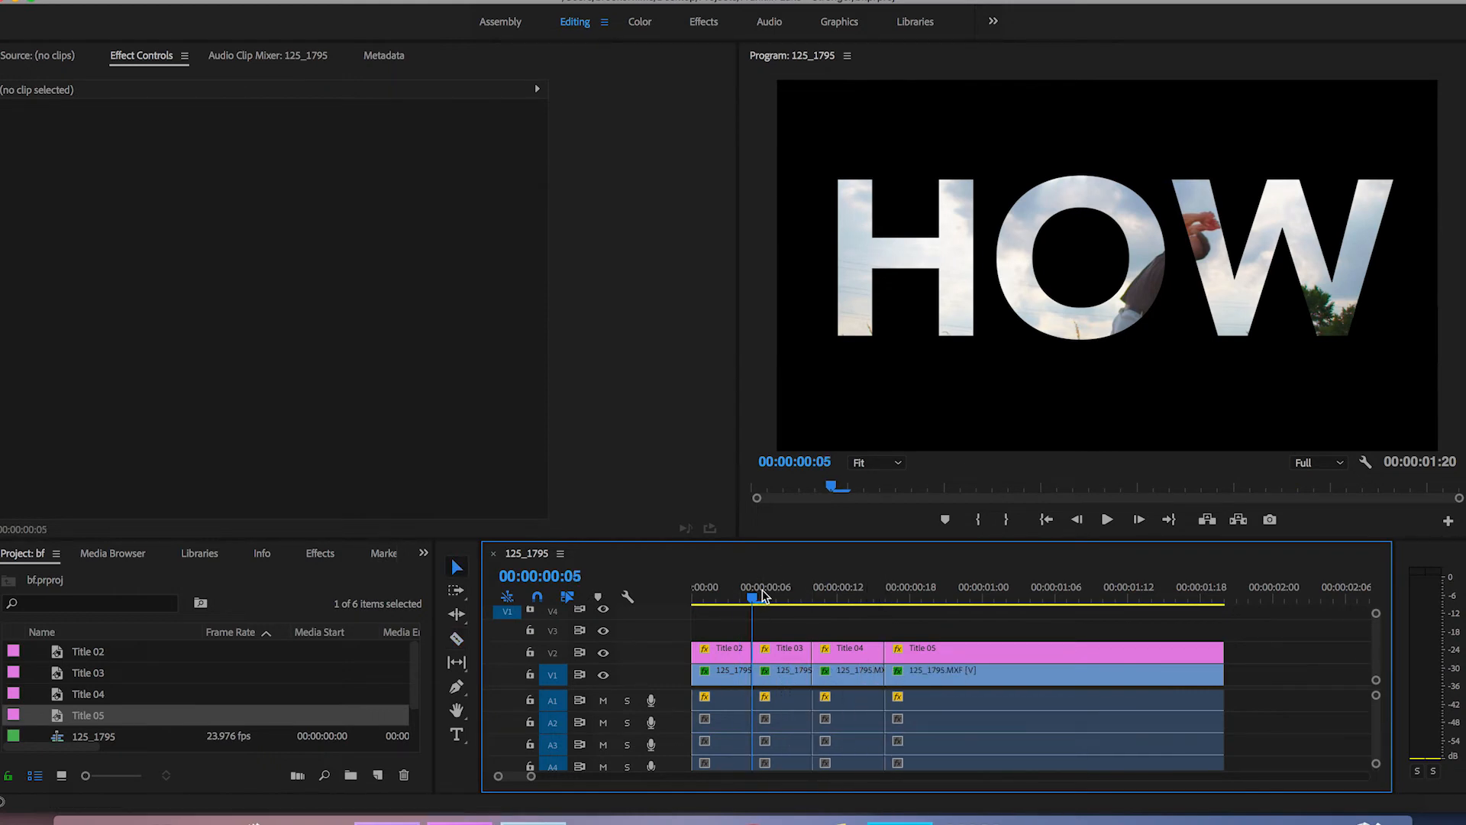
pyautogui.click(780, 669)
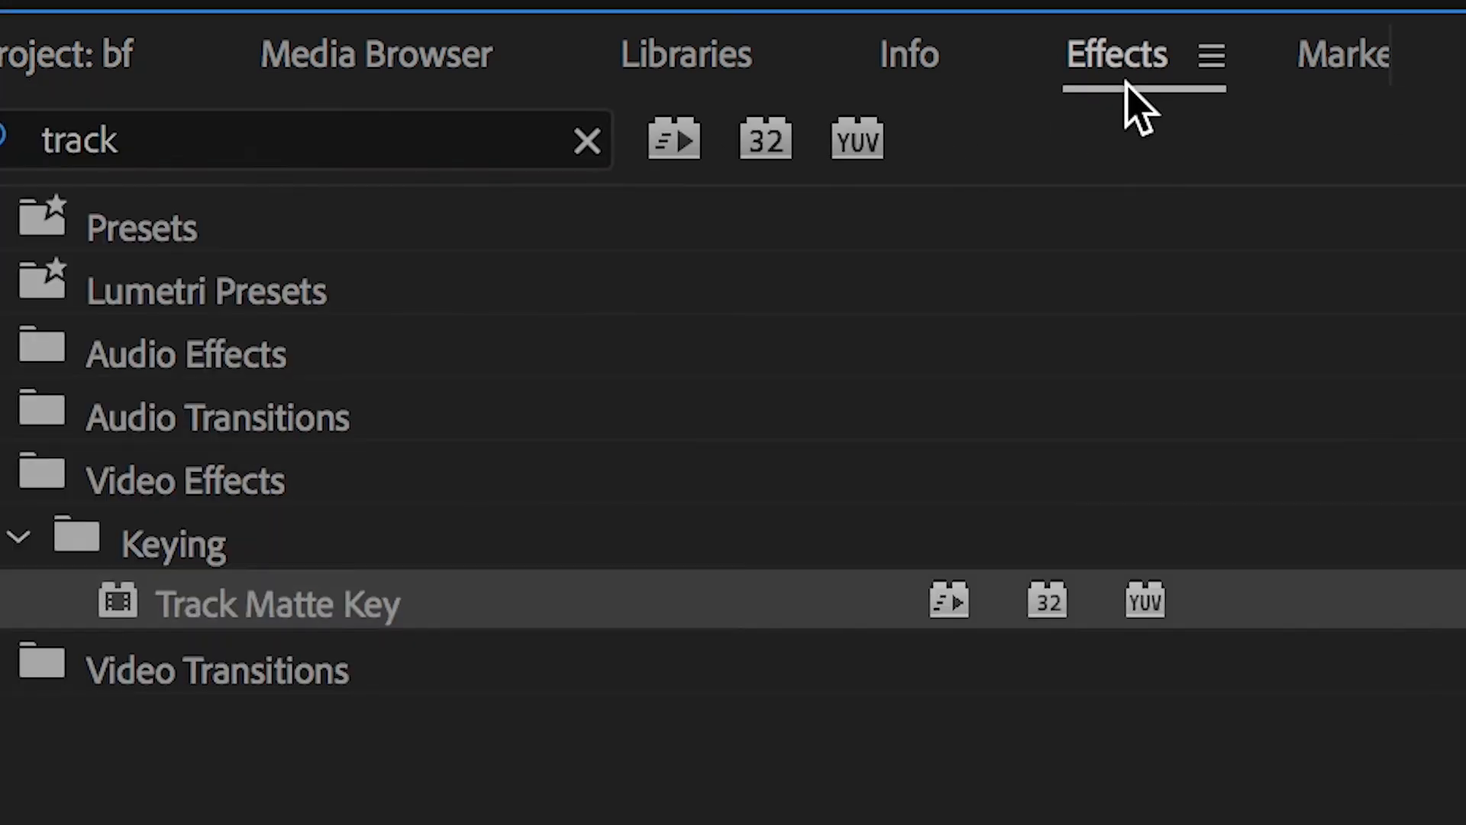
# Apply Tint to the HOW footage piece with Map White To set to yellow, then select the ARE piece
pyautogui.write('TINT')
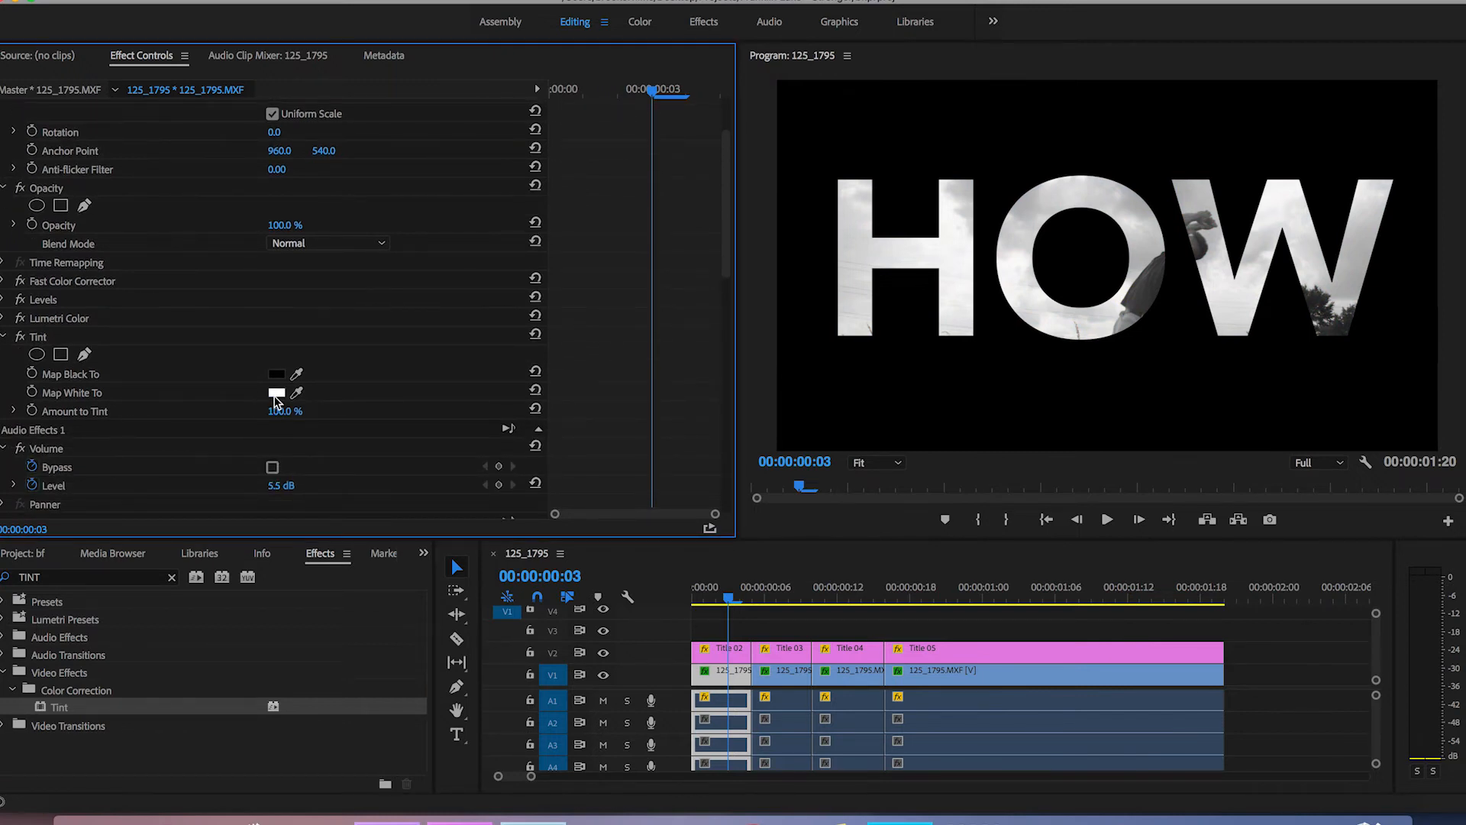
pyautogui.click(277, 393)
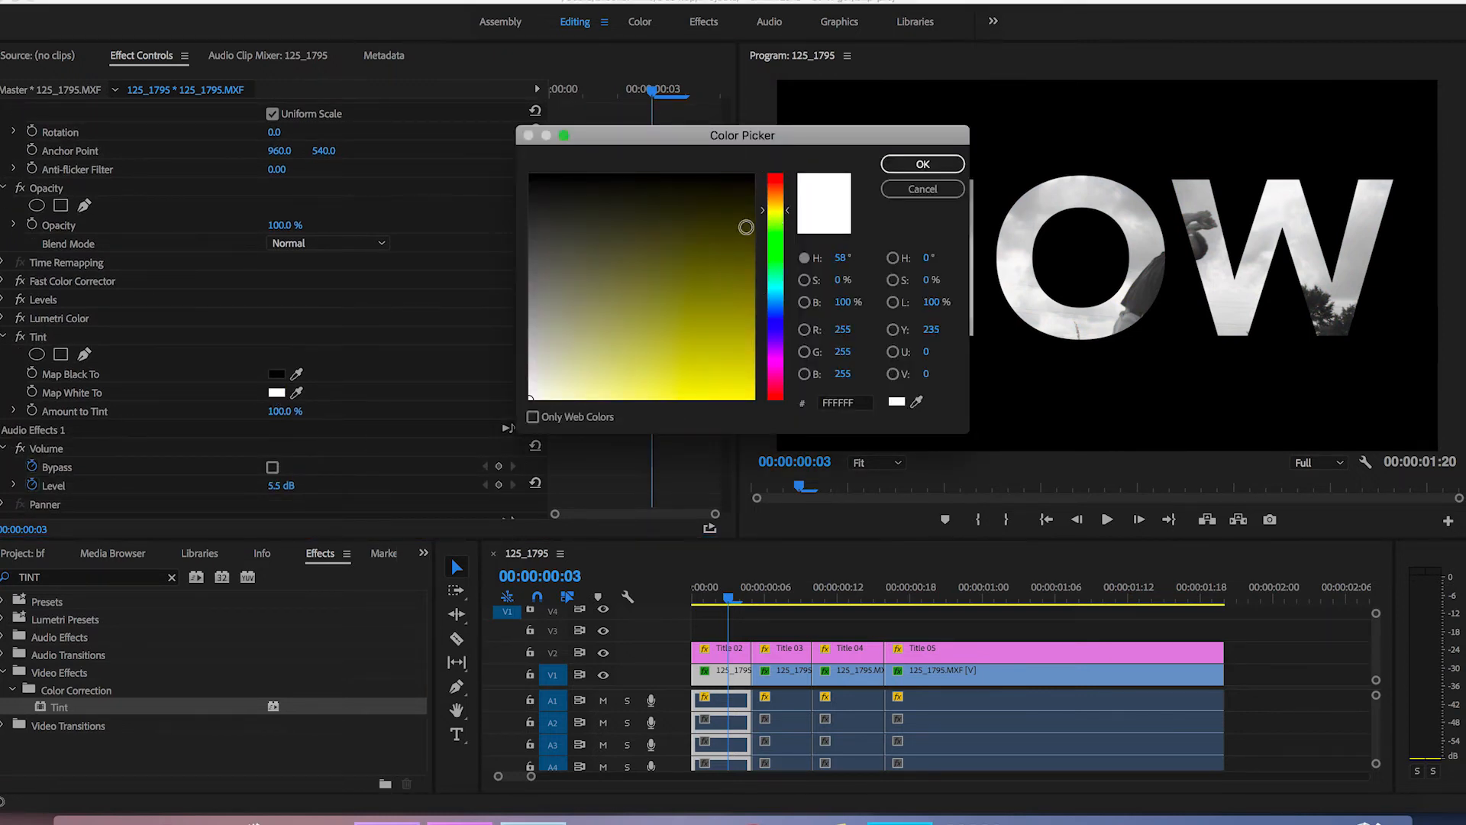
pyautogui.click(921, 163)
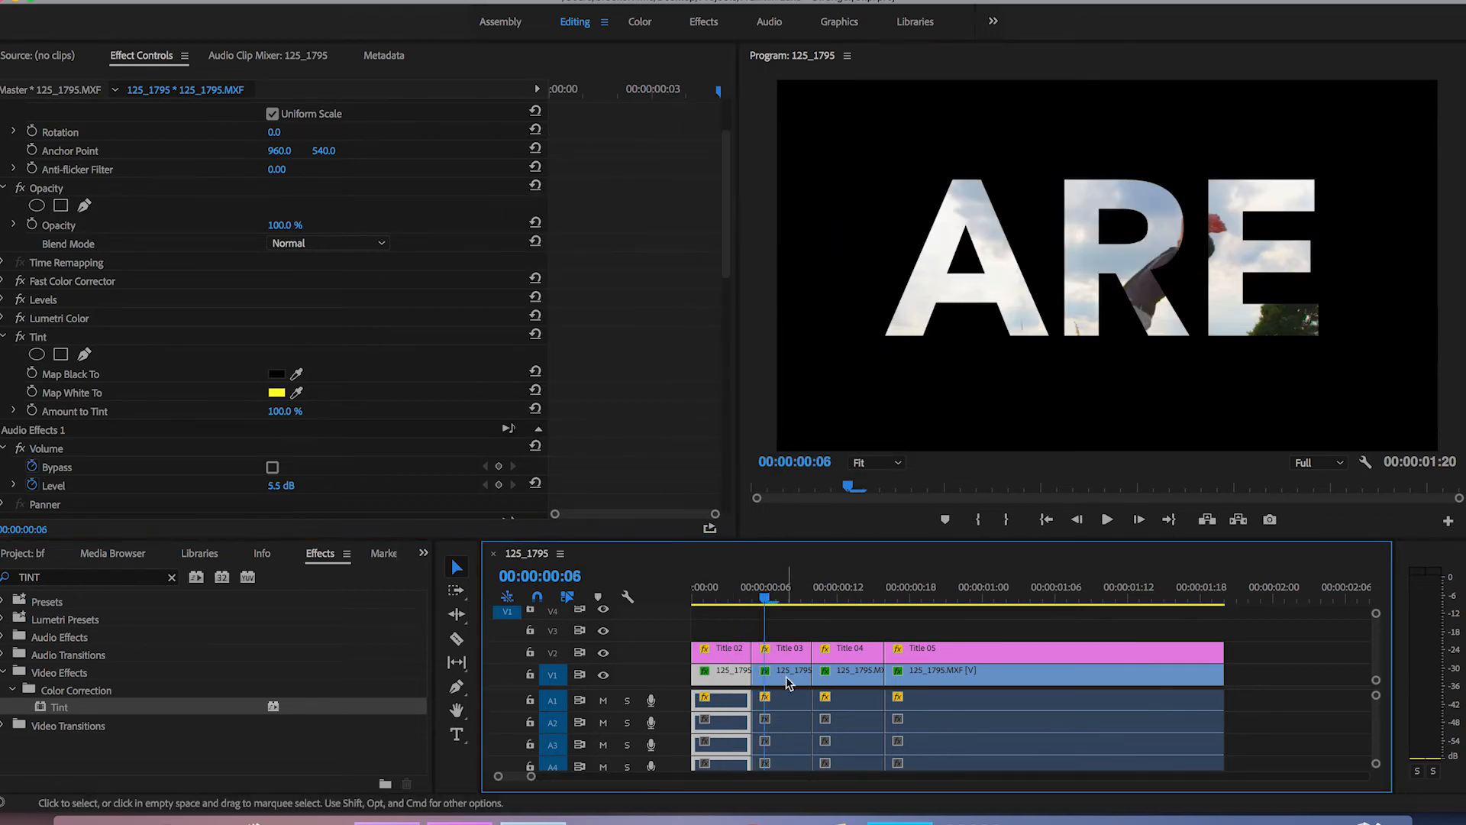
pyautogui.click(740, 669)
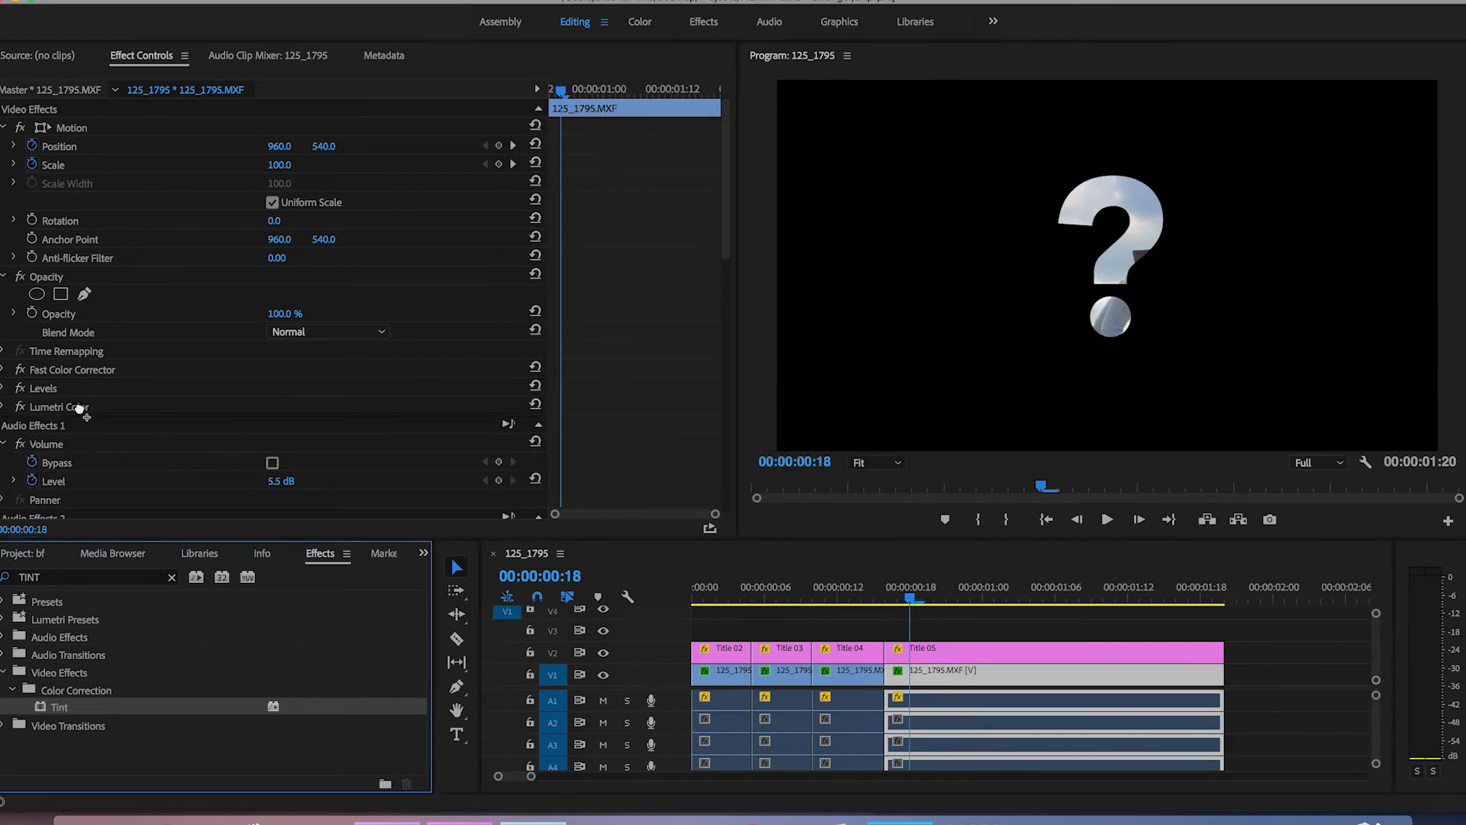
# Set the question mark piece's Tint Map White To colour to red
pyautogui.click(276, 481)
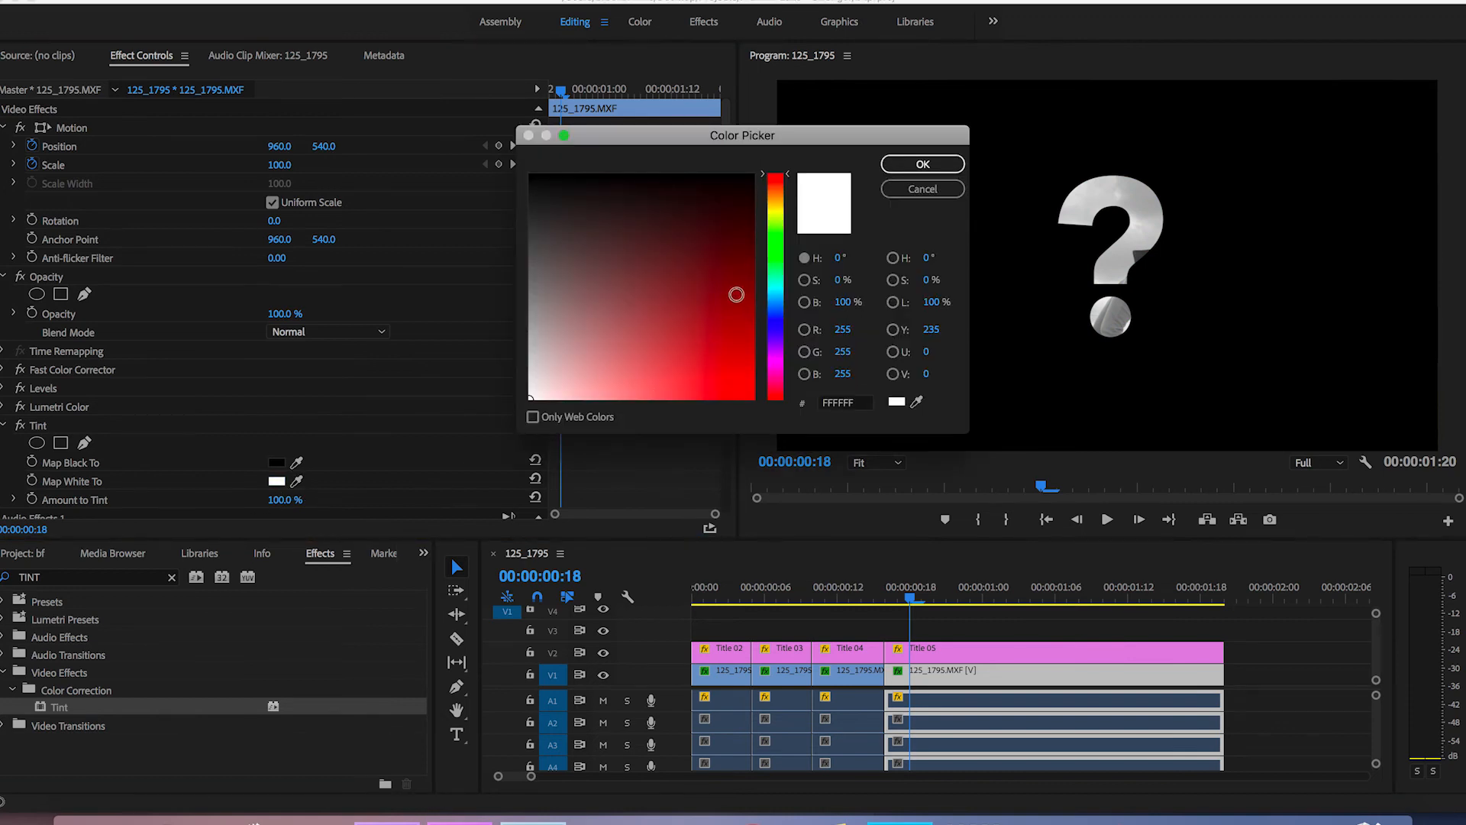
pyautogui.click(921, 164)
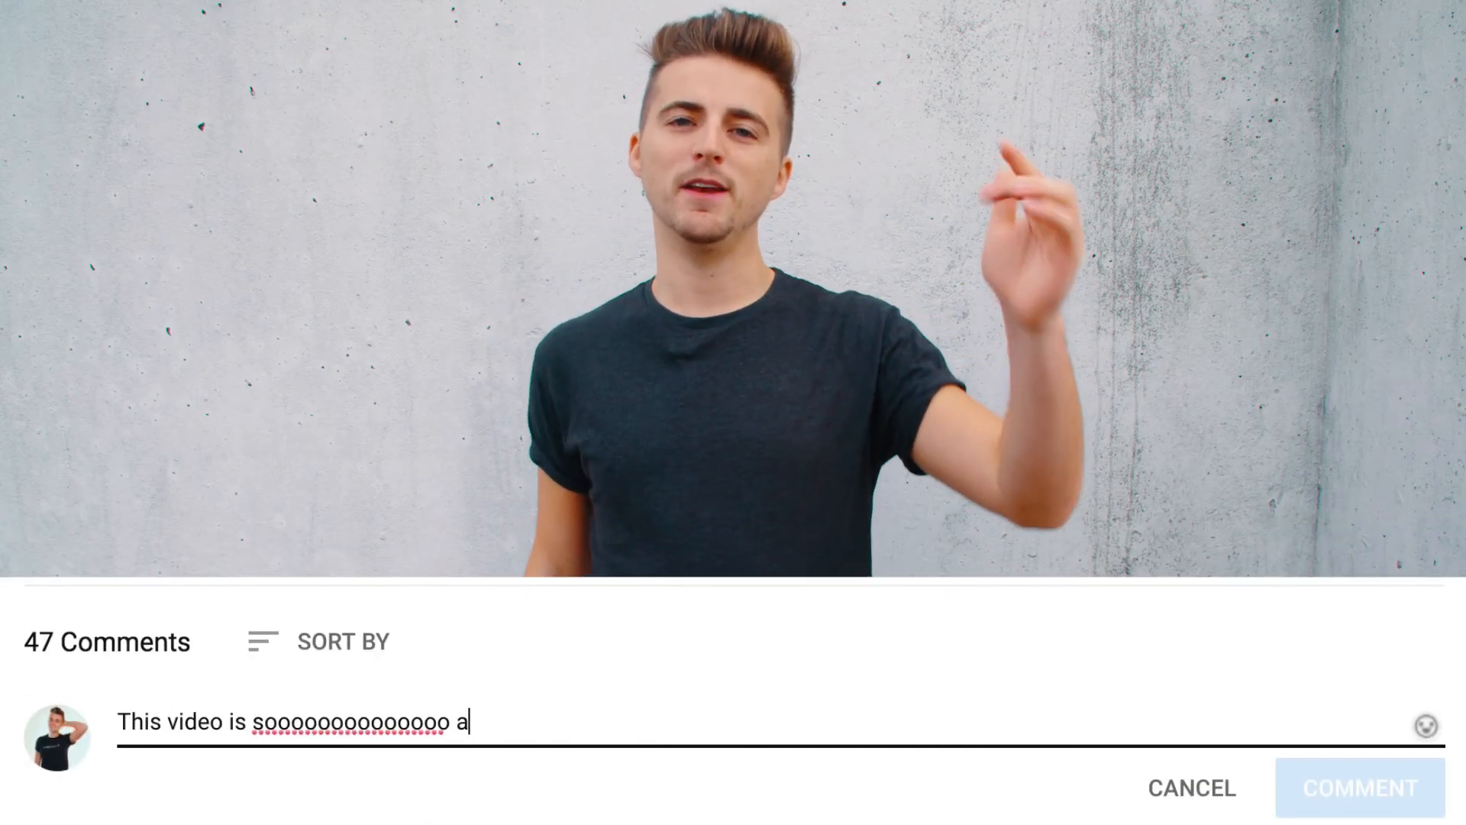
pyautogui.write('wesome!')
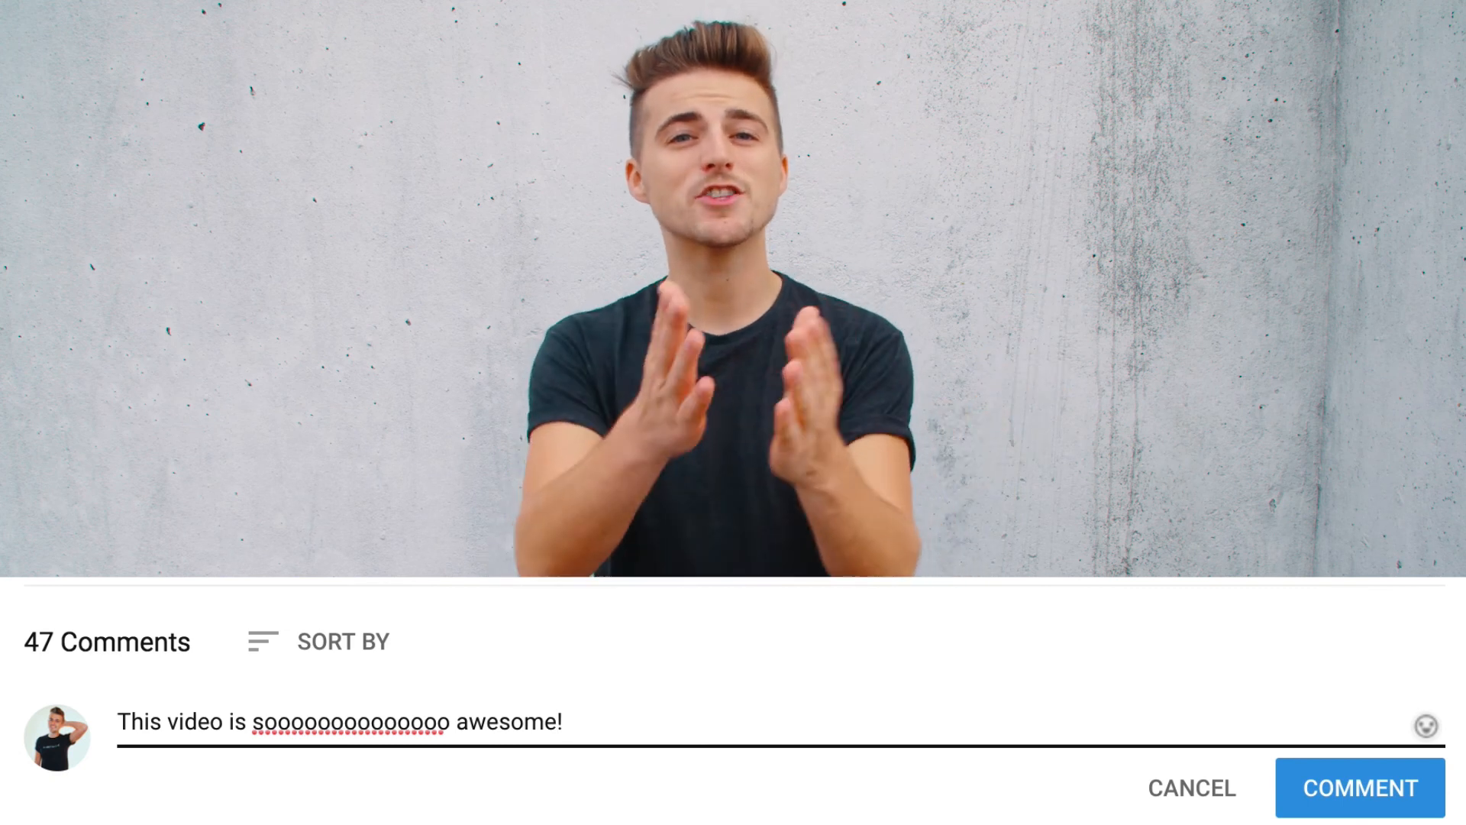